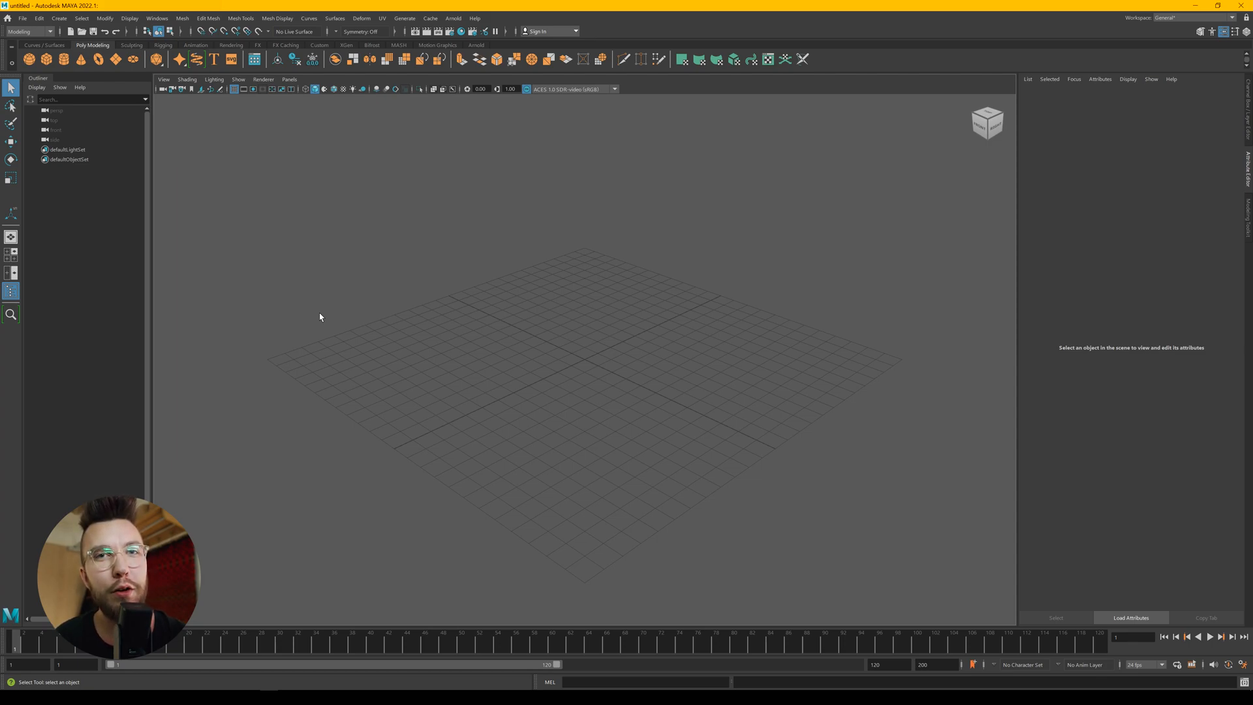
{"action": "mouse_move", "coordinate": [59, 17]}
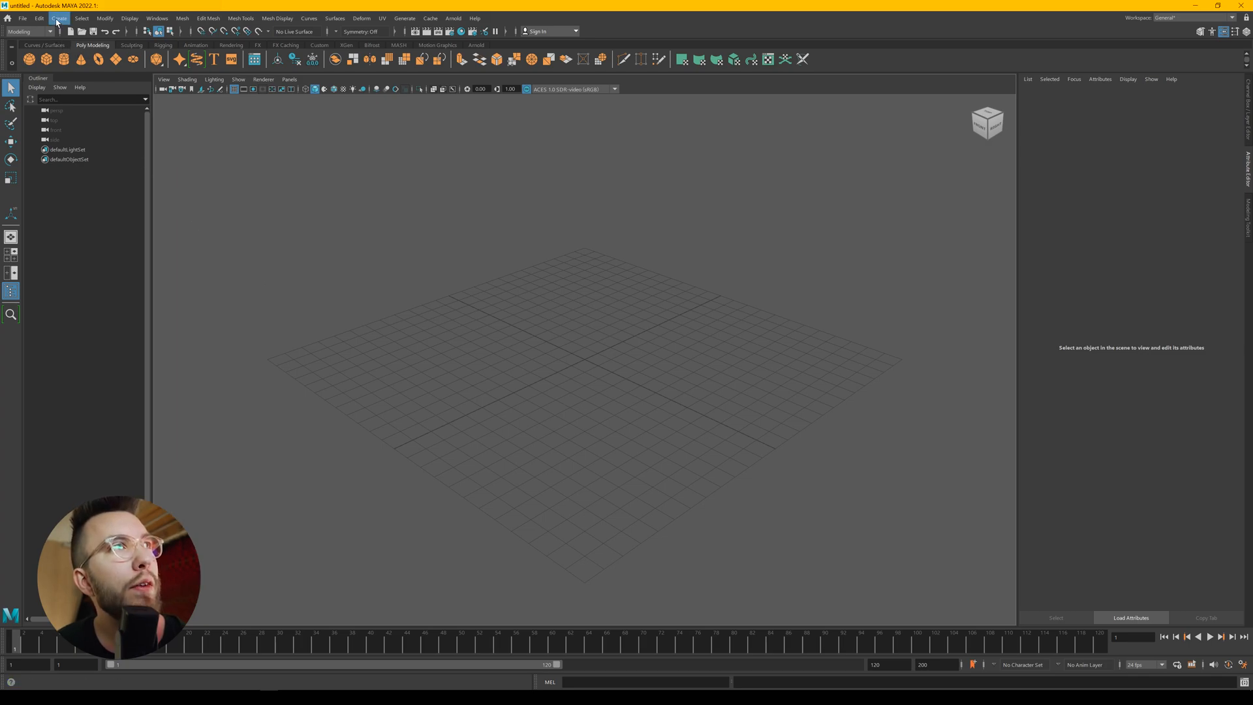
Add free image planes imagePlane1-4 to the empty scene via Create > Free Image Plane
{"action": "left_click", "coordinate": [57, 18]}
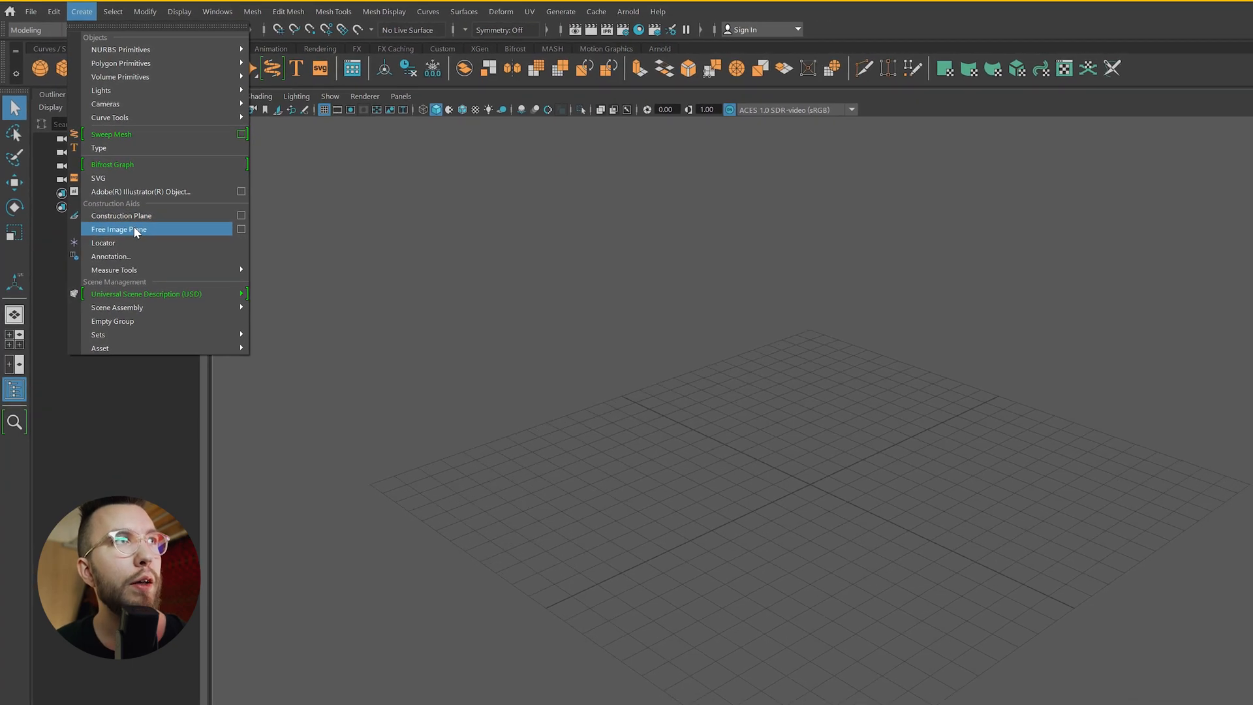
{"action": "left_click", "coordinate": [119, 230]}
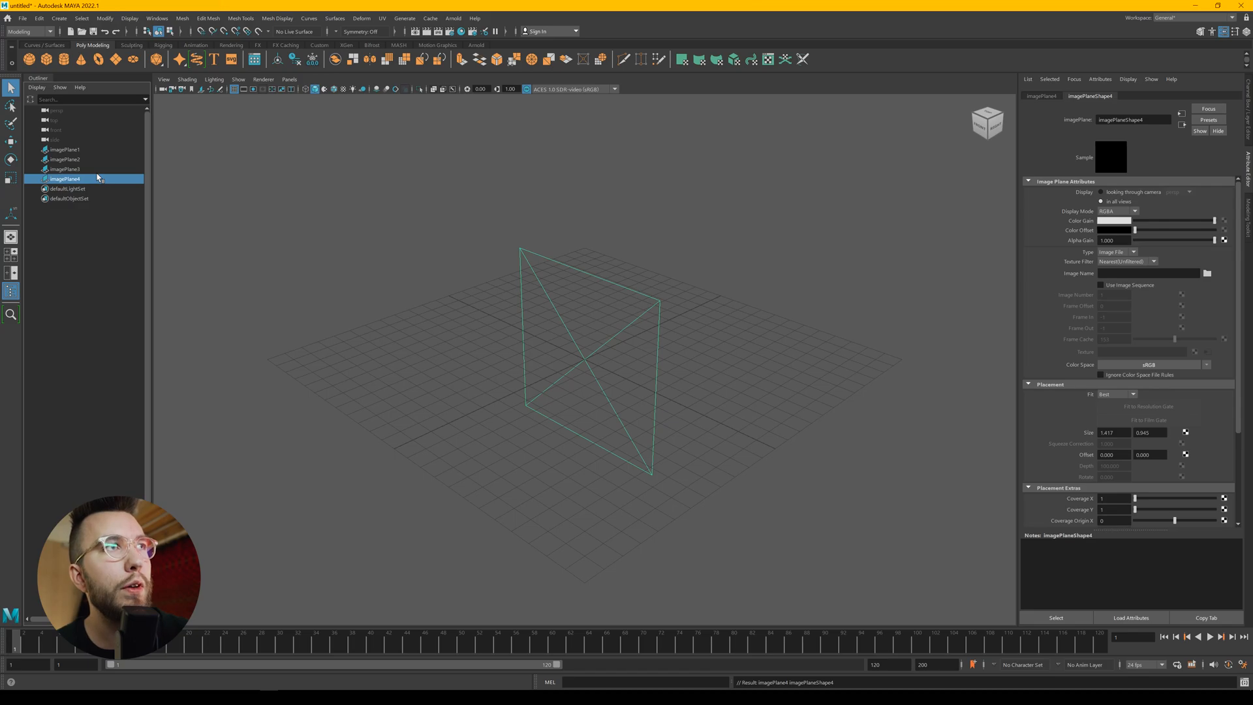
{"action": "mouse_move", "coordinate": [73, 167]}
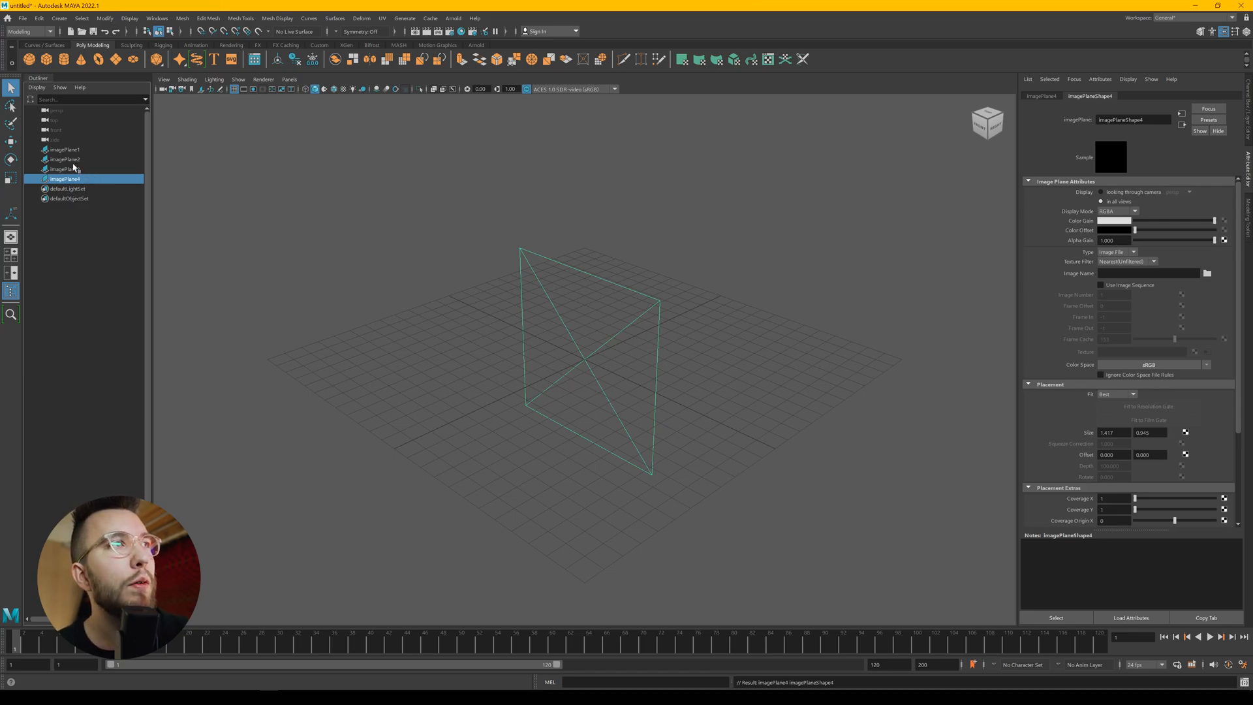
Hide planes 2-4, rename the first to ref_top and load 993_top.png lying flat on the grid
{"action": "left_click", "coordinate": [64, 159]}
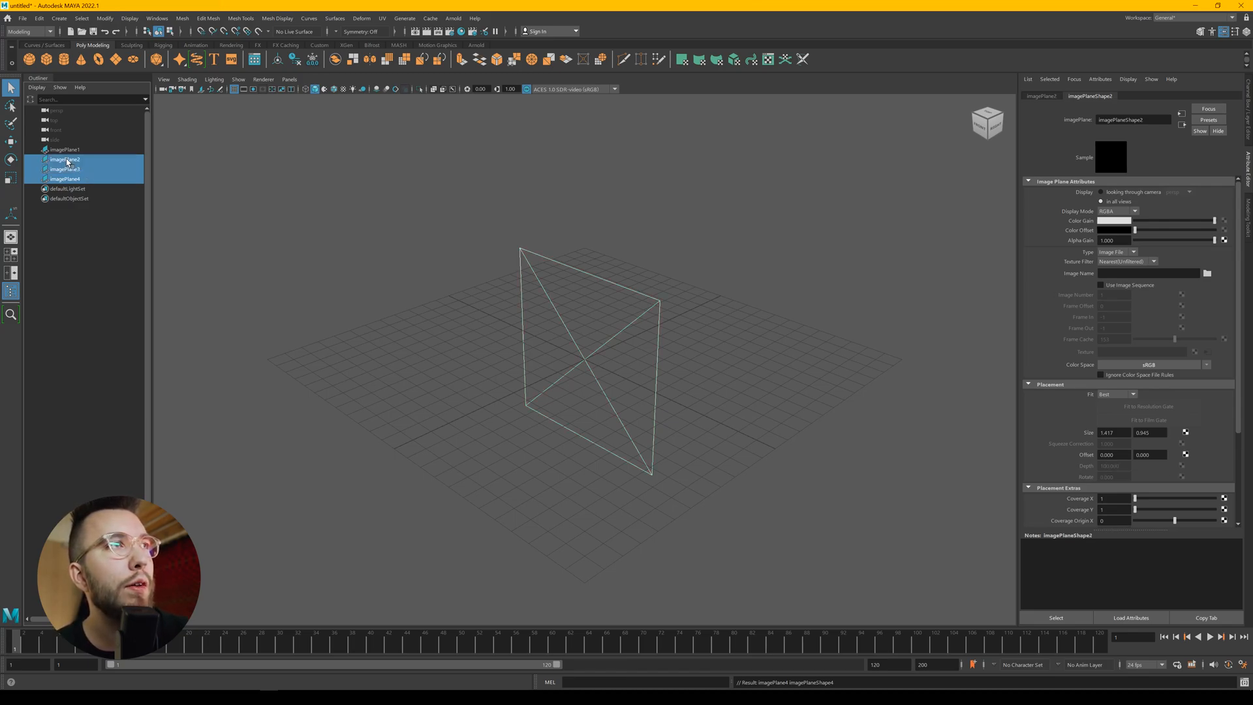
{"action": "left_click", "coordinate": [65, 152]}
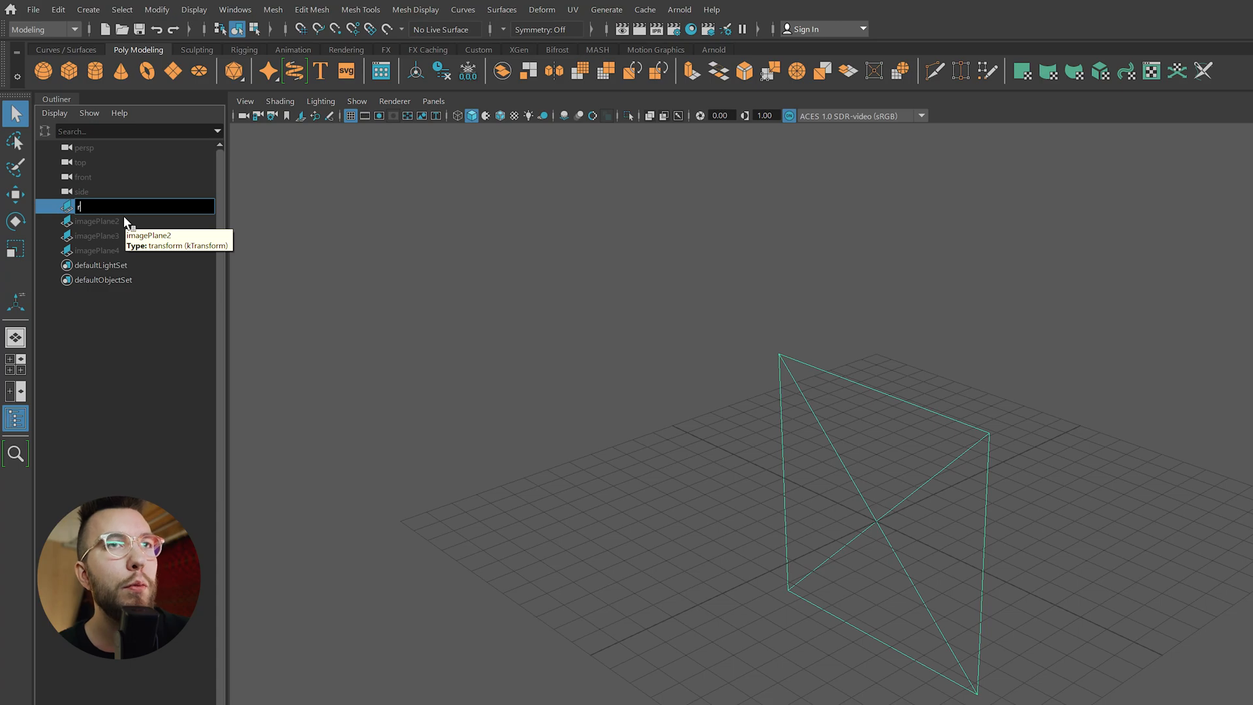
{"action": "type", "text": "ef_to"}
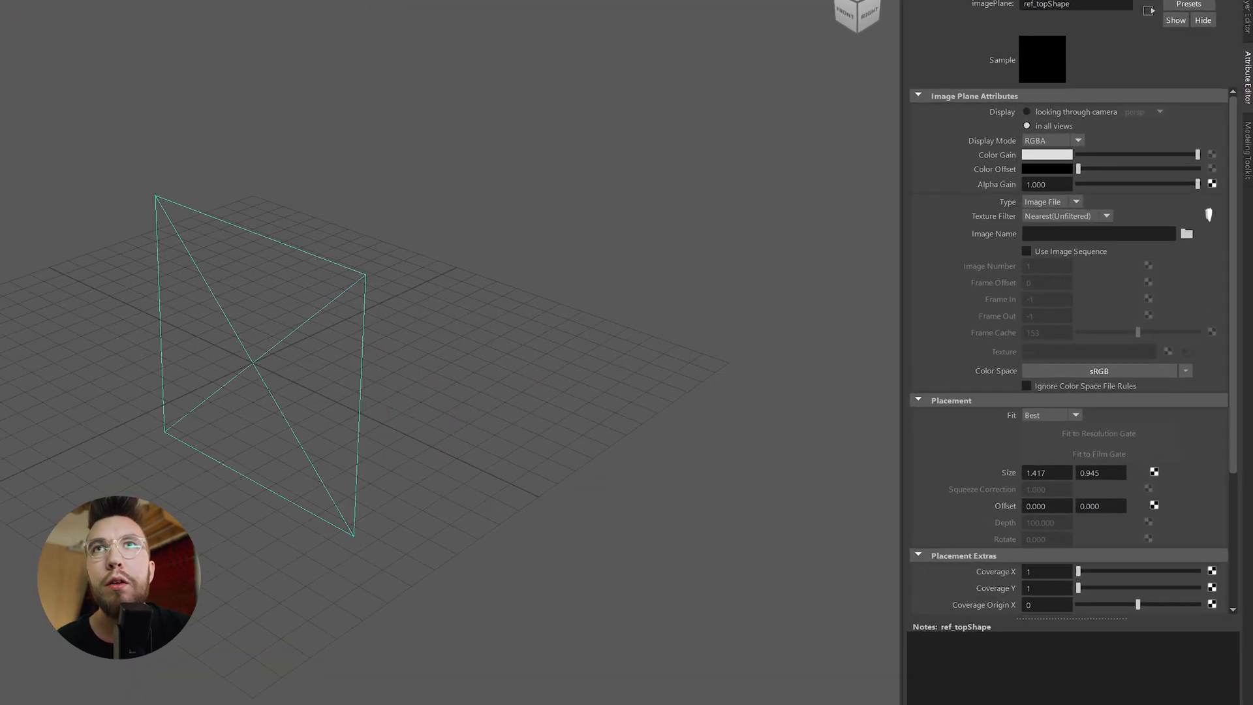
{"action": "left_click", "coordinate": [1188, 233]}
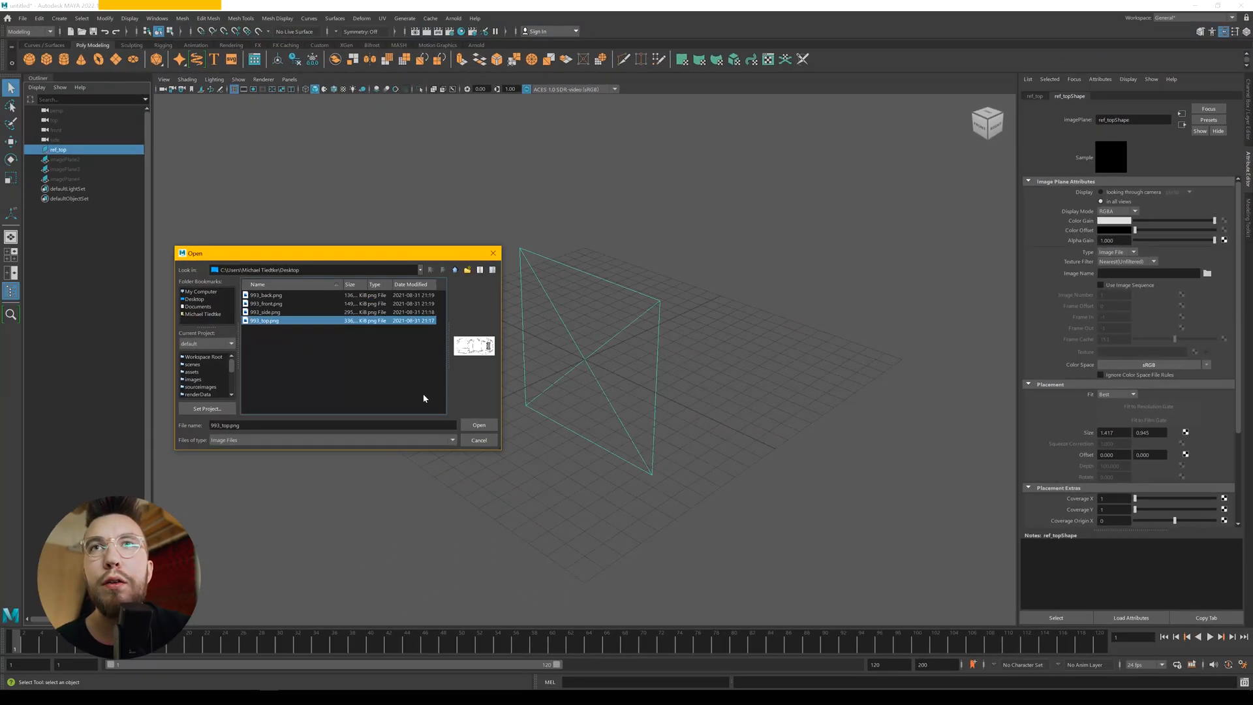
{"action": "left_click", "coordinate": [479, 424]}
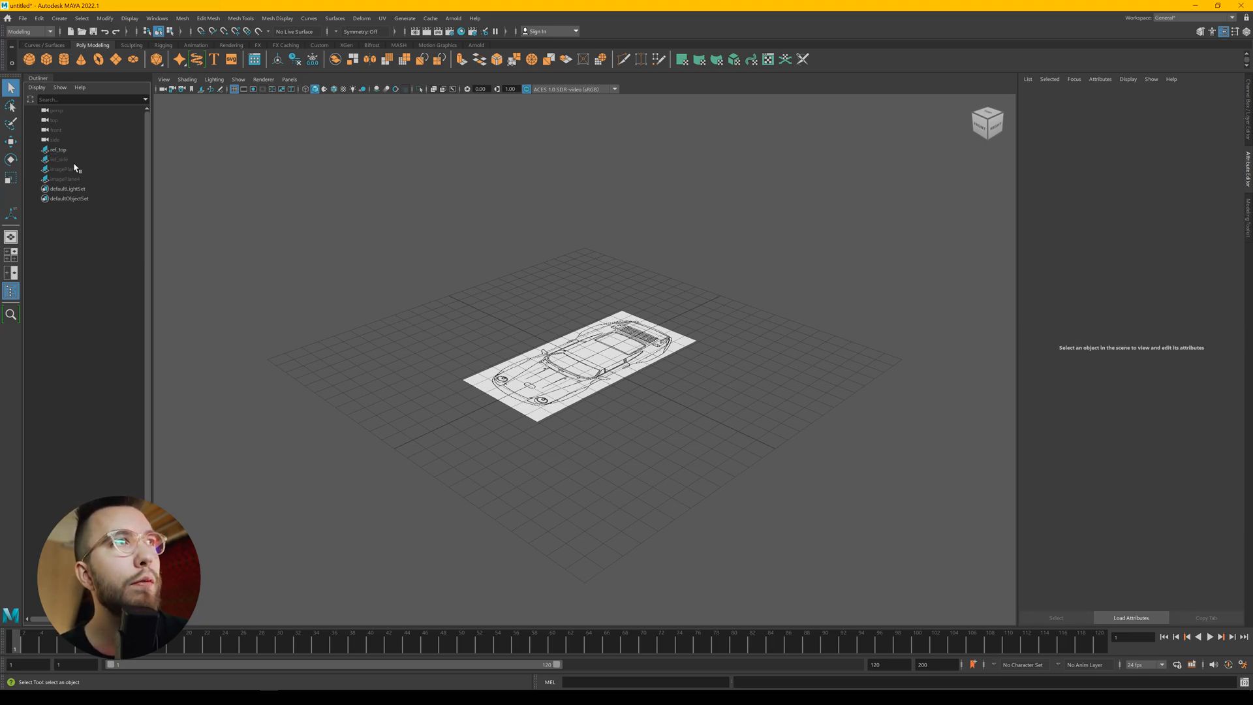
Rename the second plane to ref_side, unhide it and load 993_side.png
{"action": "left_click", "coordinate": [56, 159]}
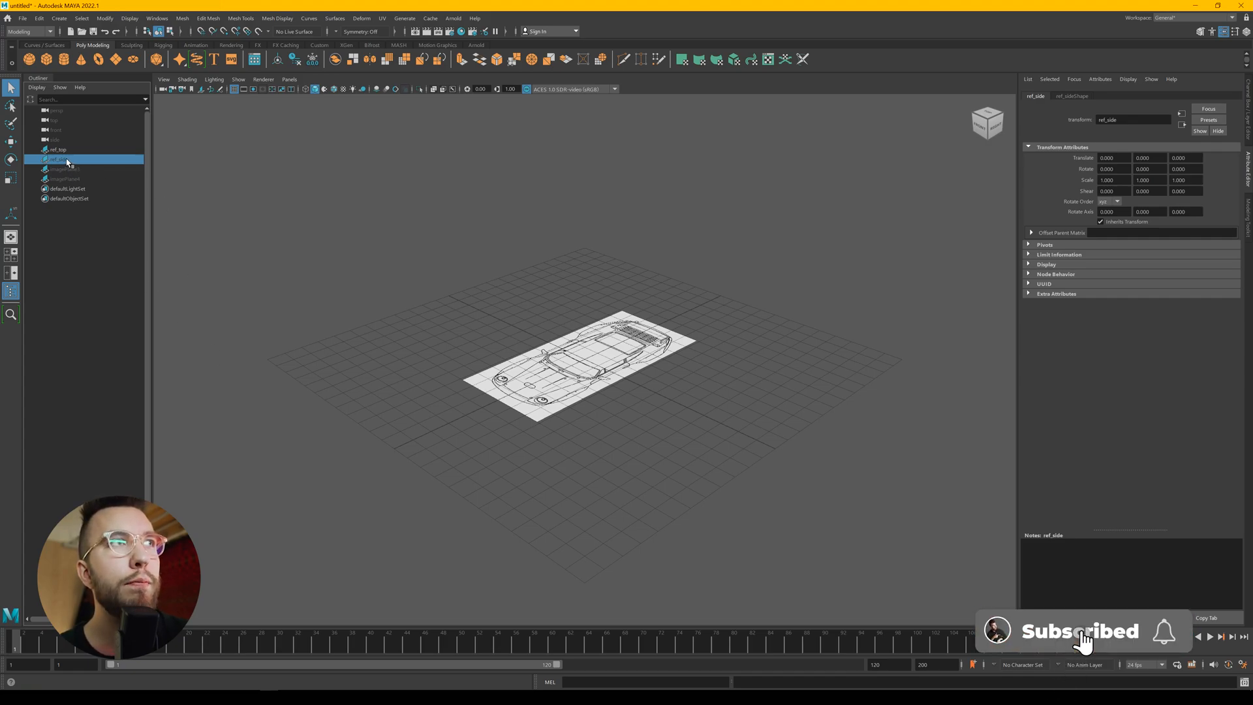
{"action": "mouse_move", "coordinate": [56, 165]}
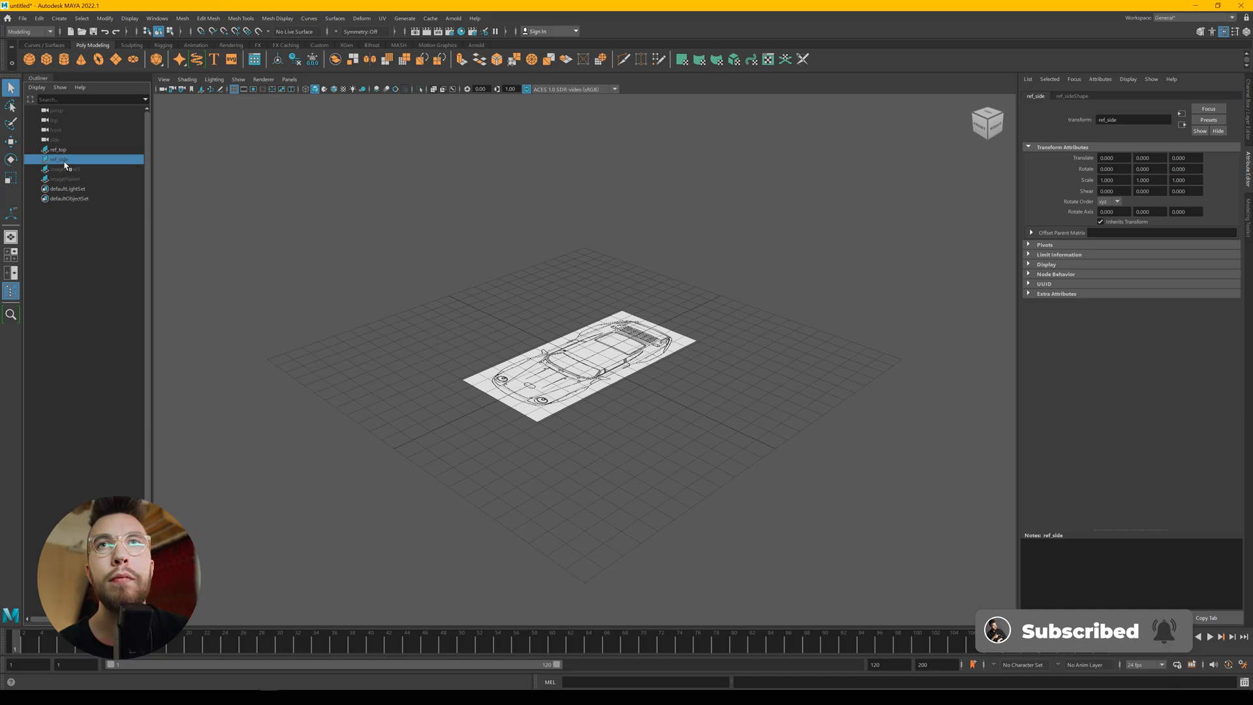
{"action": "left_click", "coordinate": [59, 159]}
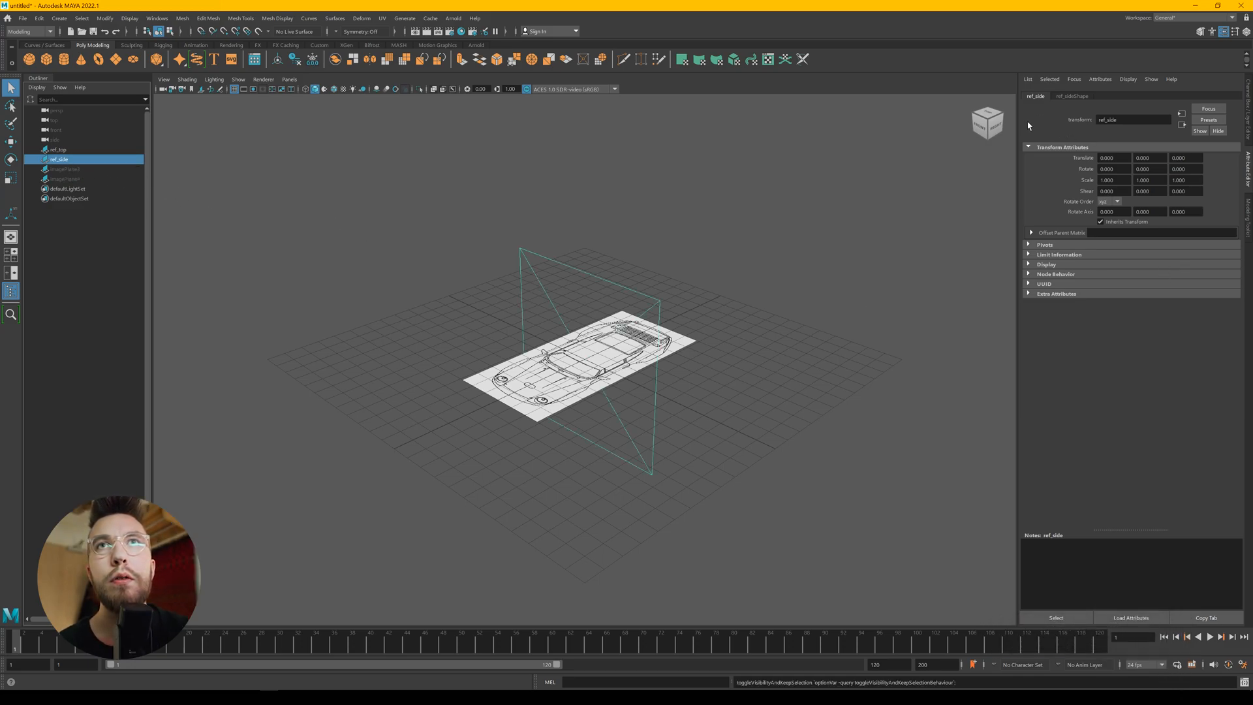
{"action": "left_click", "coordinate": [1073, 95]}
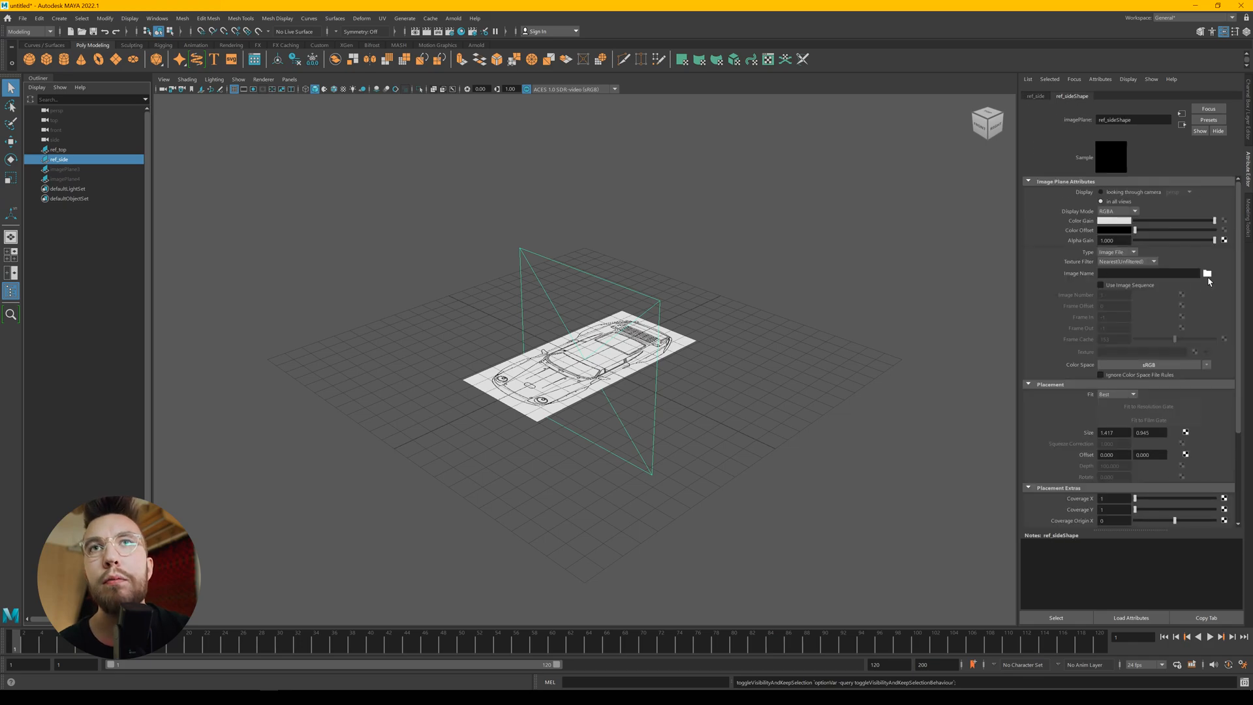
{"action": "left_click", "coordinate": [1206, 272]}
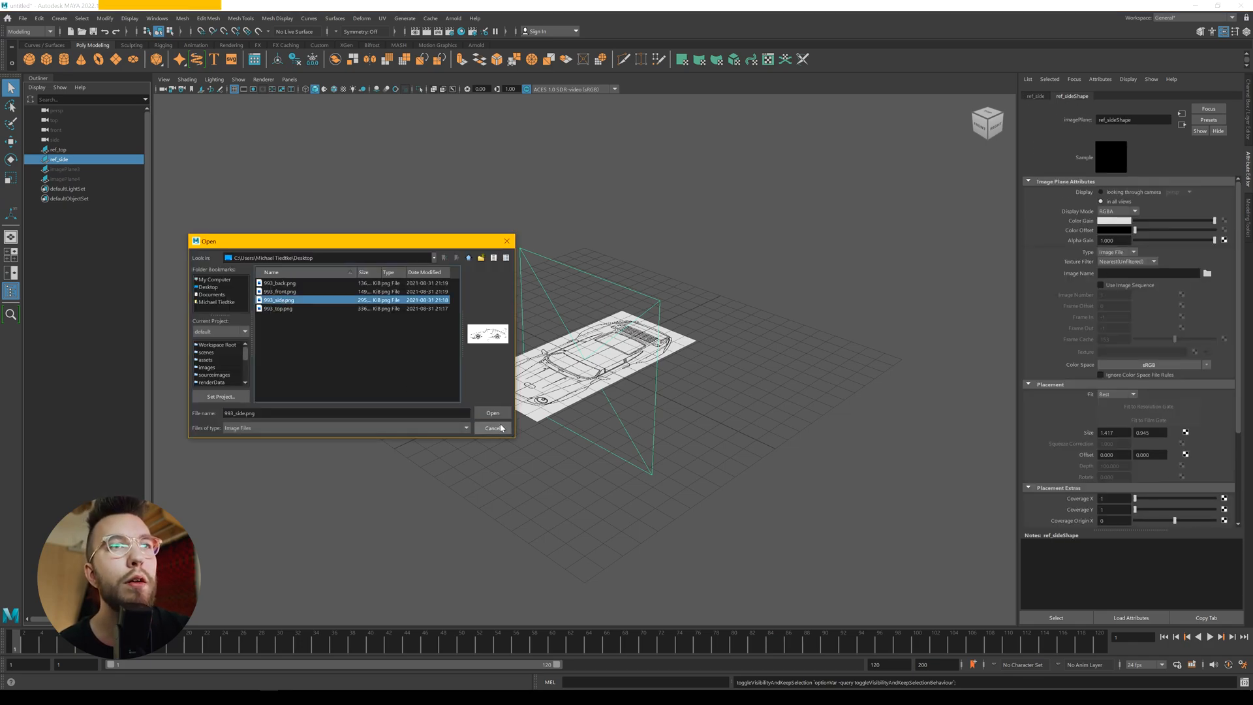
{"action": "left_click", "coordinate": [492, 413]}
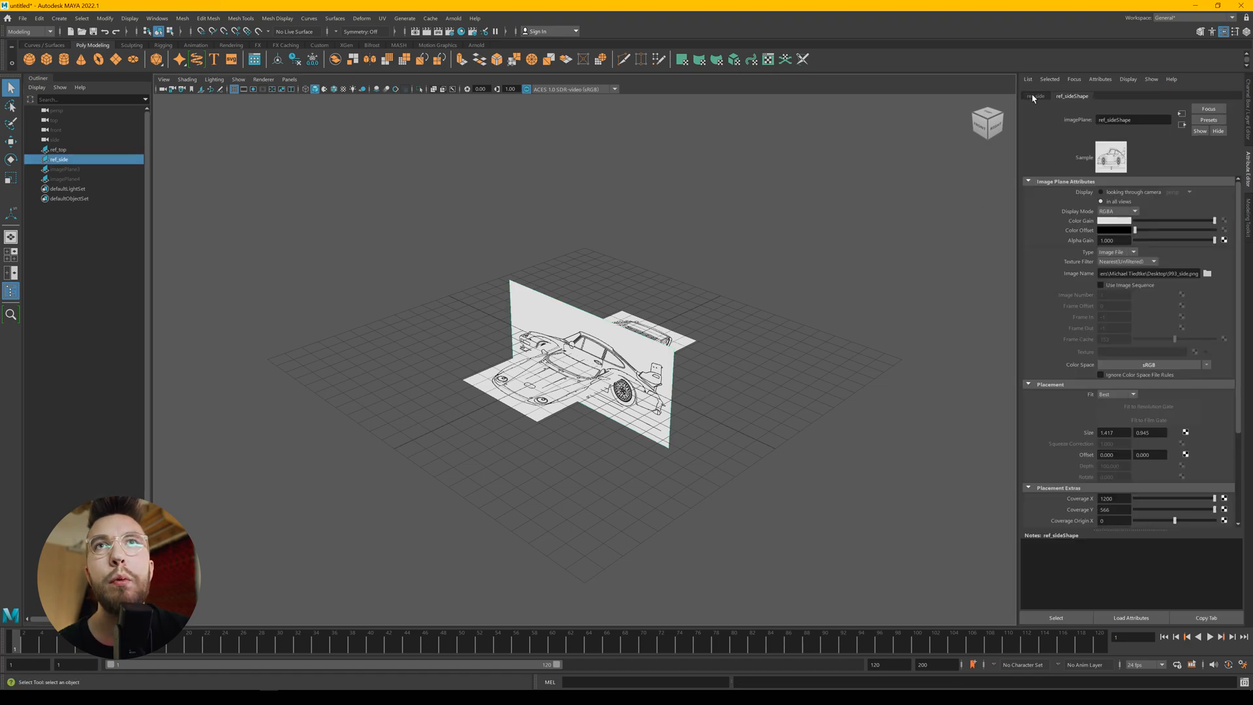
Set ref_side's Rotate Y to 90 so it stands lengthwise, then deselect it
{"action": "left_click", "coordinate": [1035, 95]}
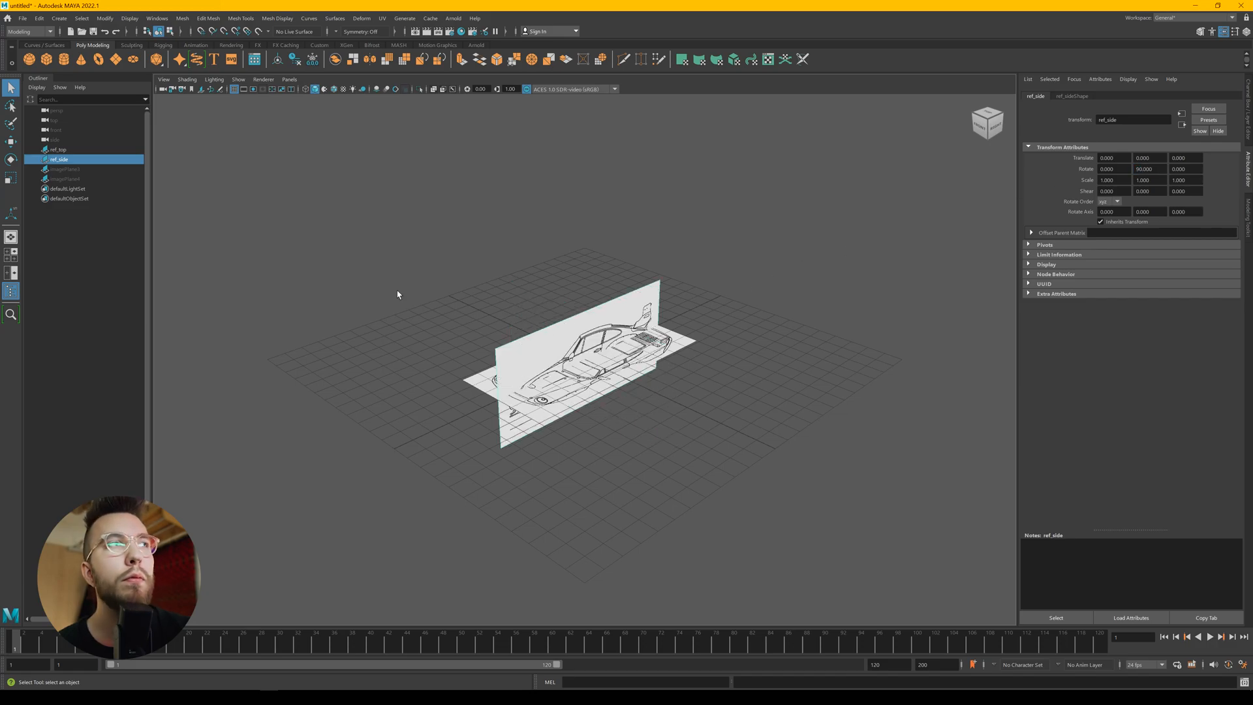
{"action": "left_click", "coordinate": [64, 168]}
{"action": "type", "text": "ref_"}
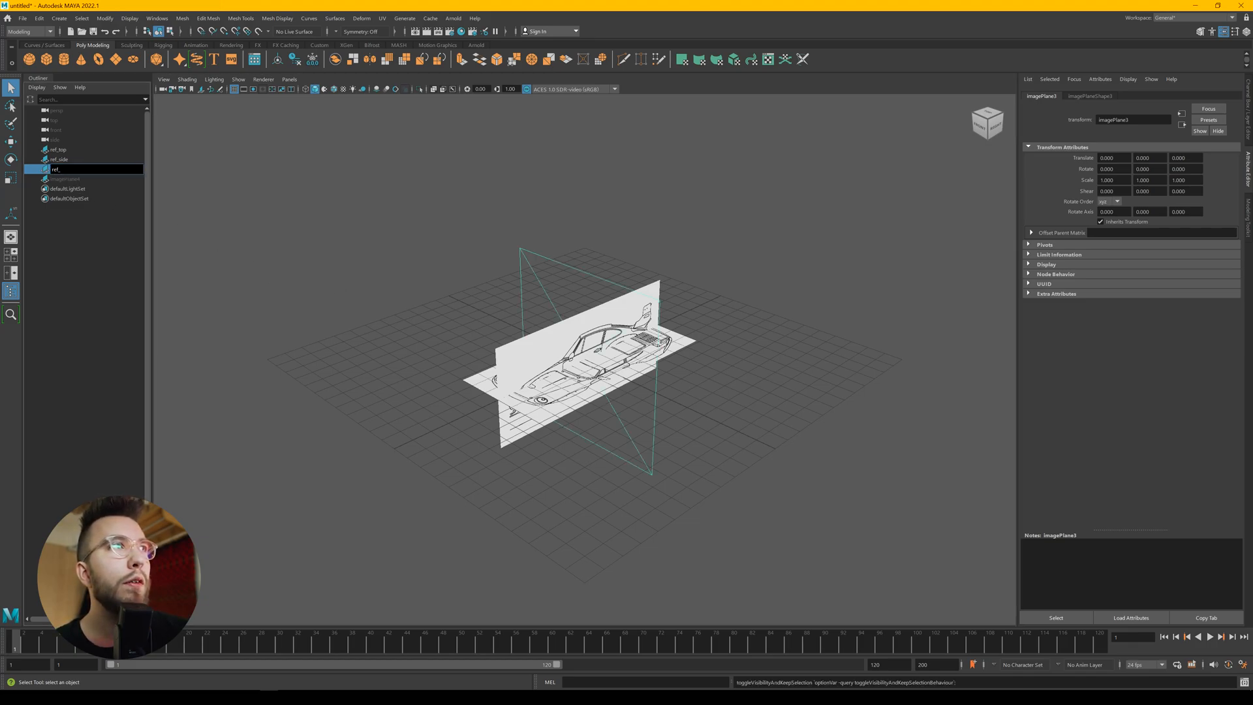
Rename the third plane to ref_front, load its front blueprint PNG, and rename the fourth to ref_back
{"action": "left_click", "coordinate": [243, 200]}
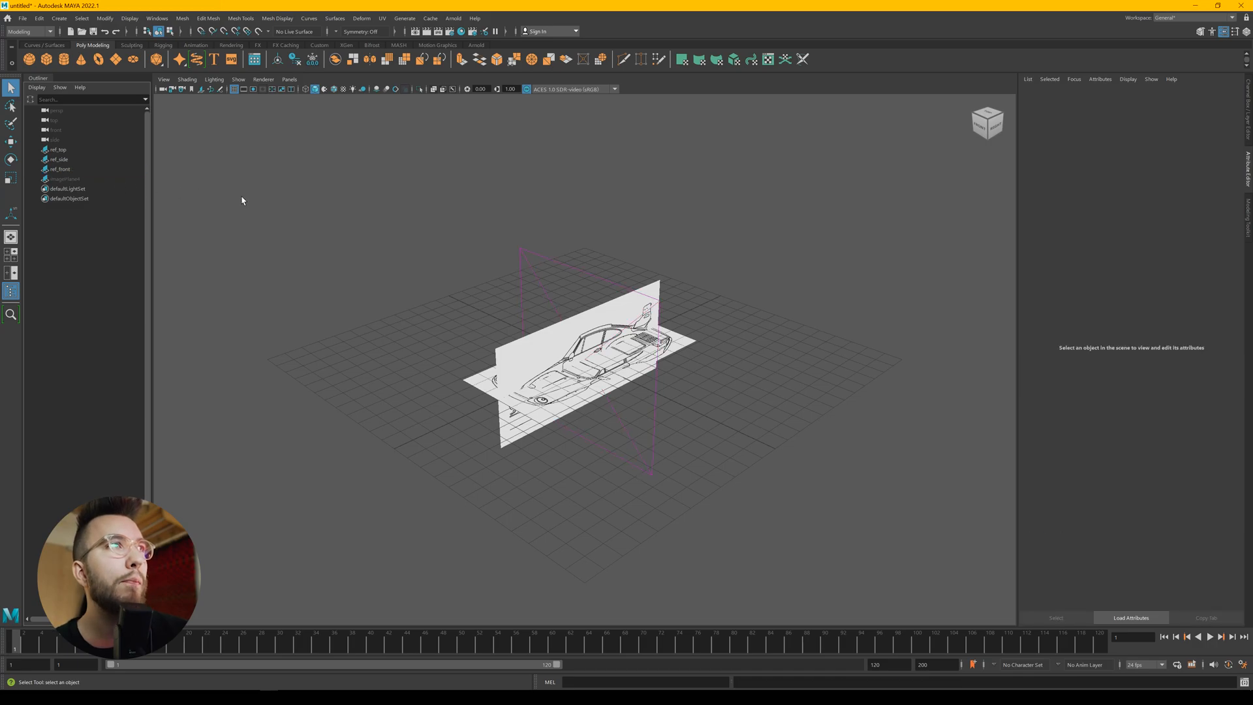
{"action": "left_click", "coordinate": [58, 168]}
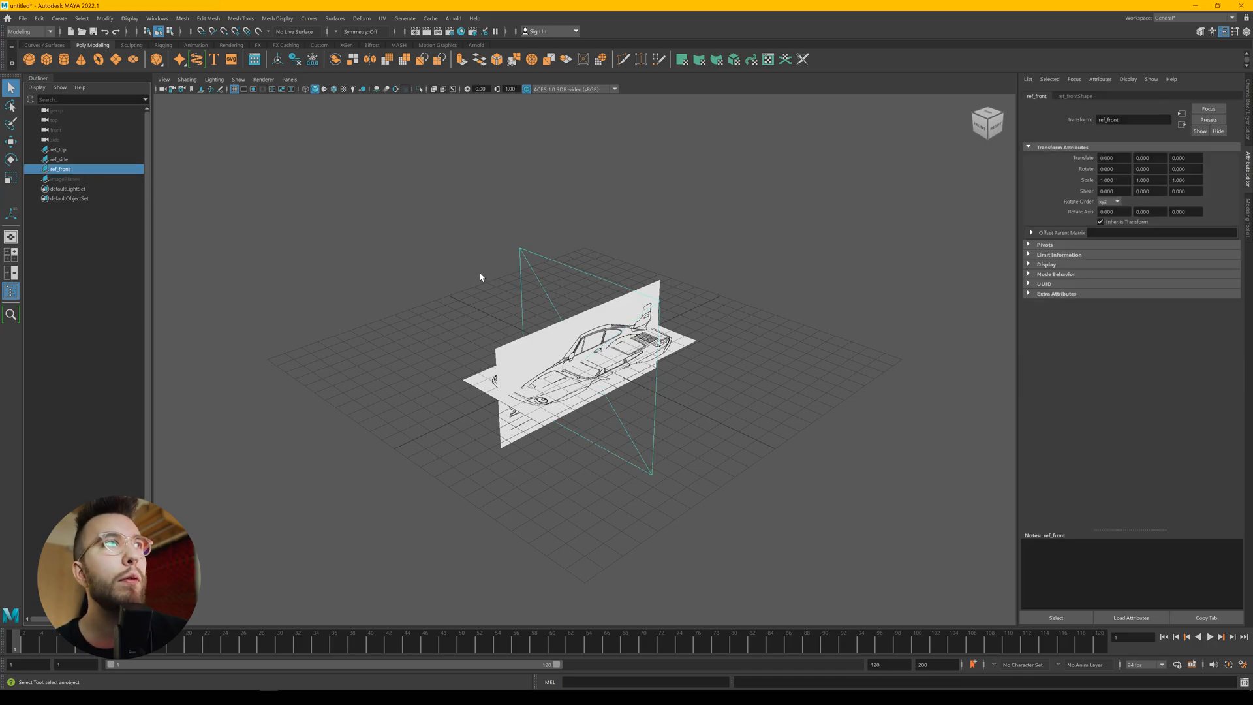
{"action": "mouse_move", "coordinate": [782, 269]}
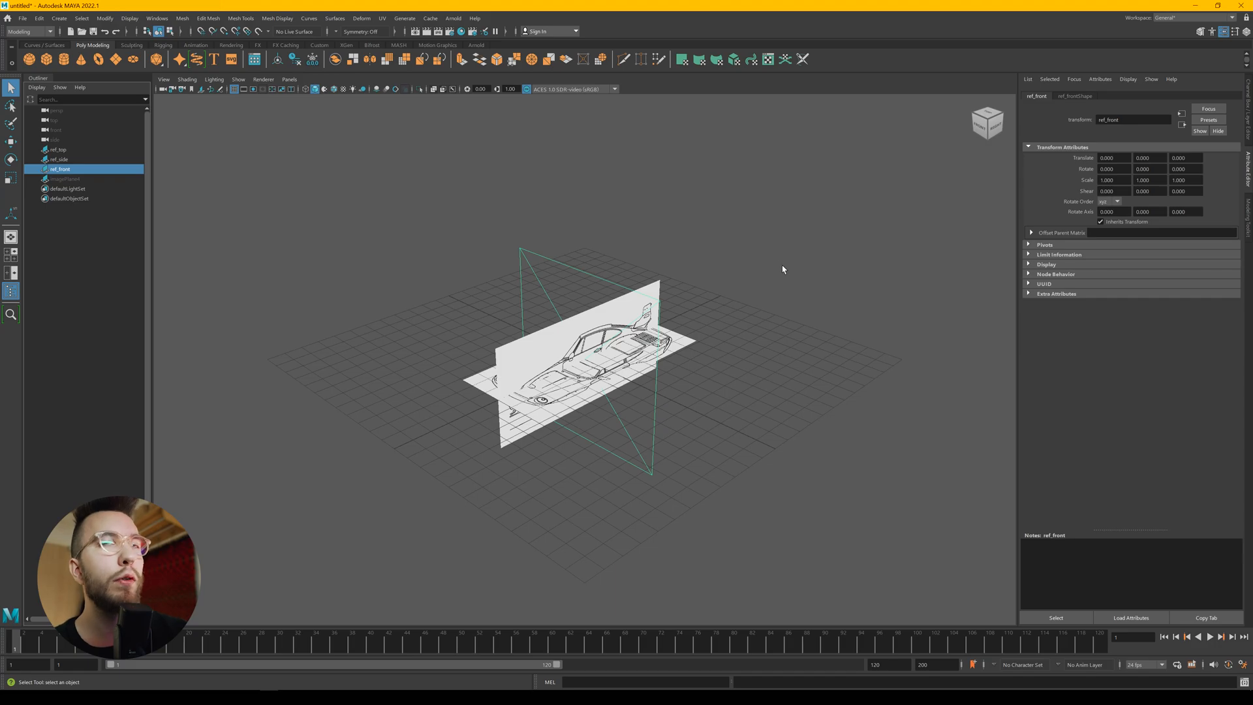
{"action": "left_click", "coordinate": [1075, 96]}
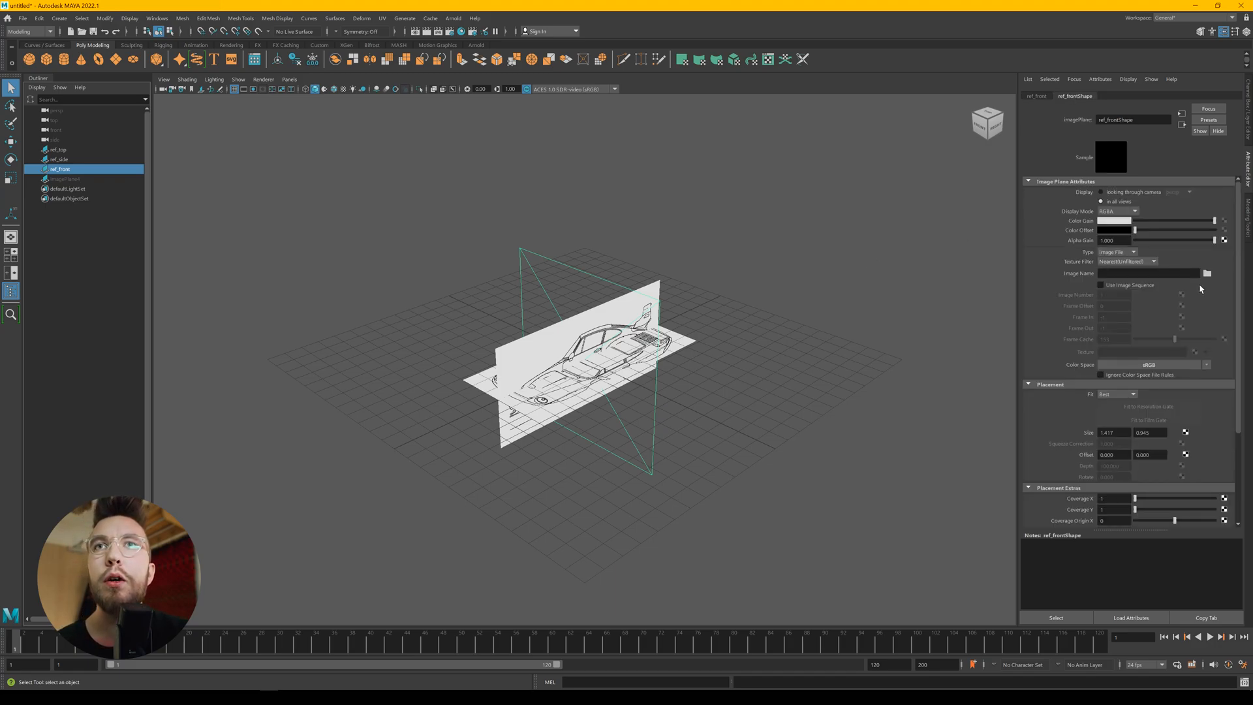
{"action": "left_click", "coordinate": [1207, 273]}
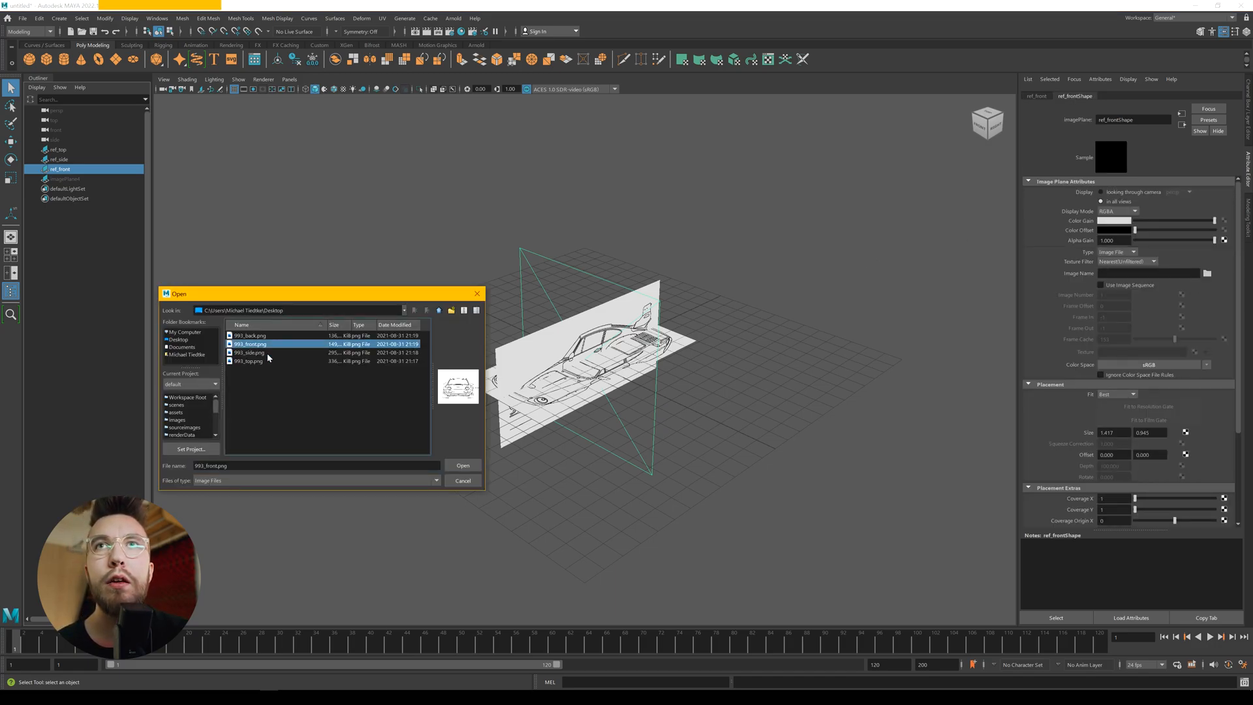
{"action": "left_click", "coordinate": [462, 465]}
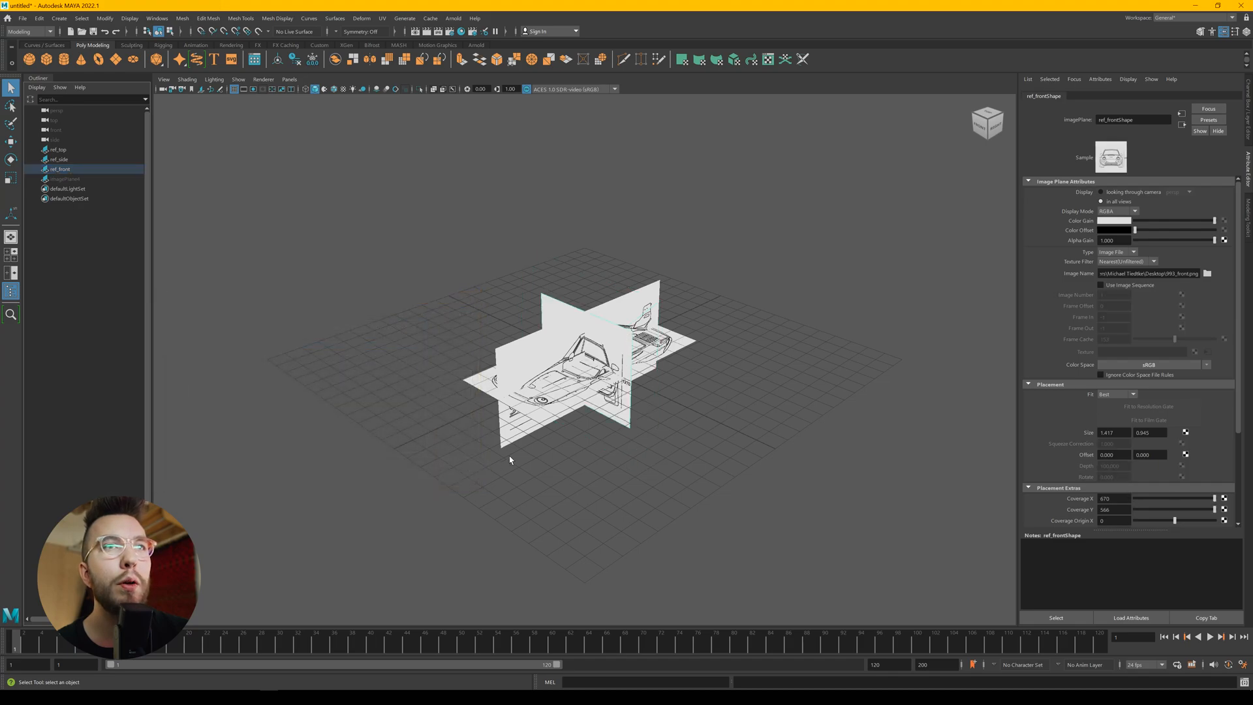
{"action": "left_click", "coordinate": [68, 178]}
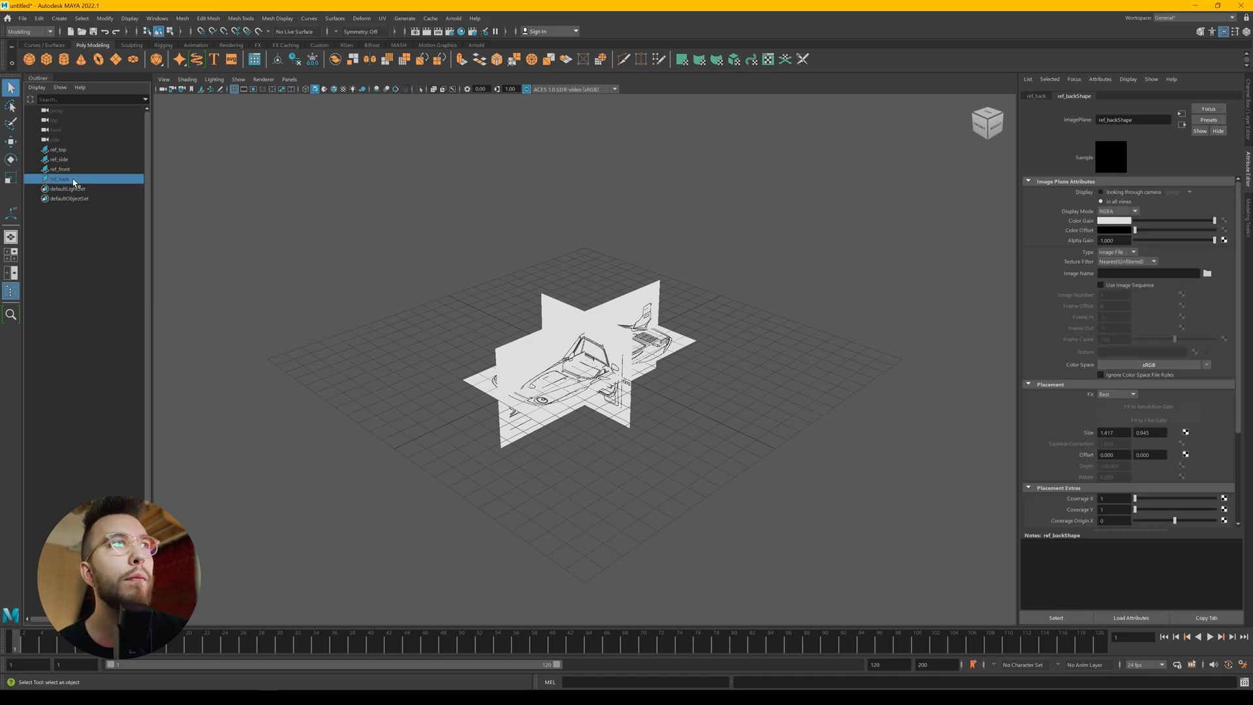
Load 993_back.png into ref_back so all four planes carry blueprints
{"action": "left_click", "coordinate": [59, 178]}
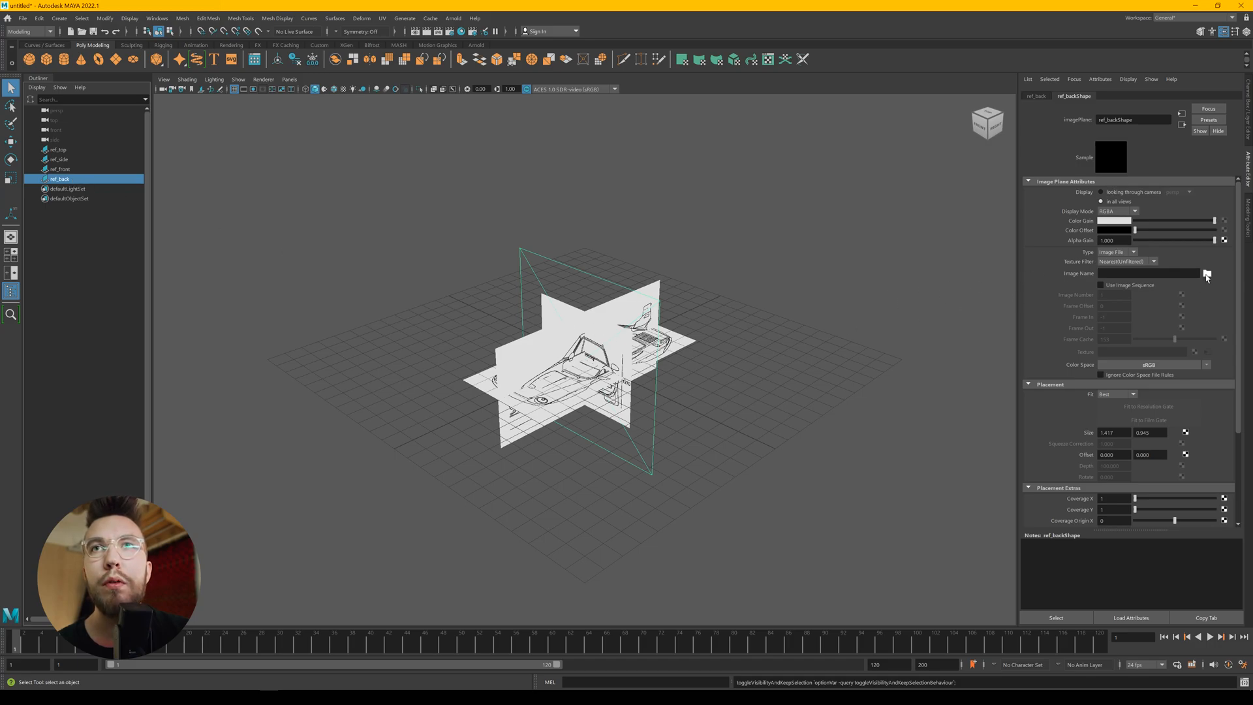
{"action": "left_click", "coordinate": [1207, 273]}
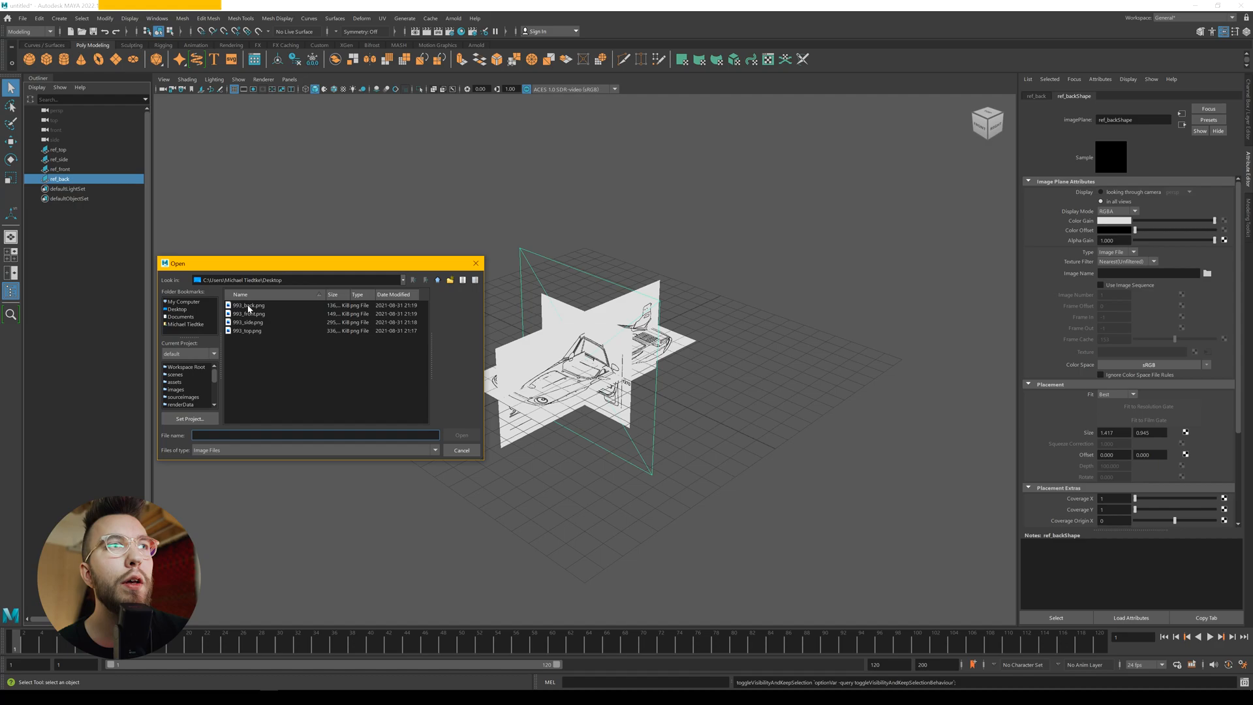
{"action": "left_click", "coordinate": [249, 305]}
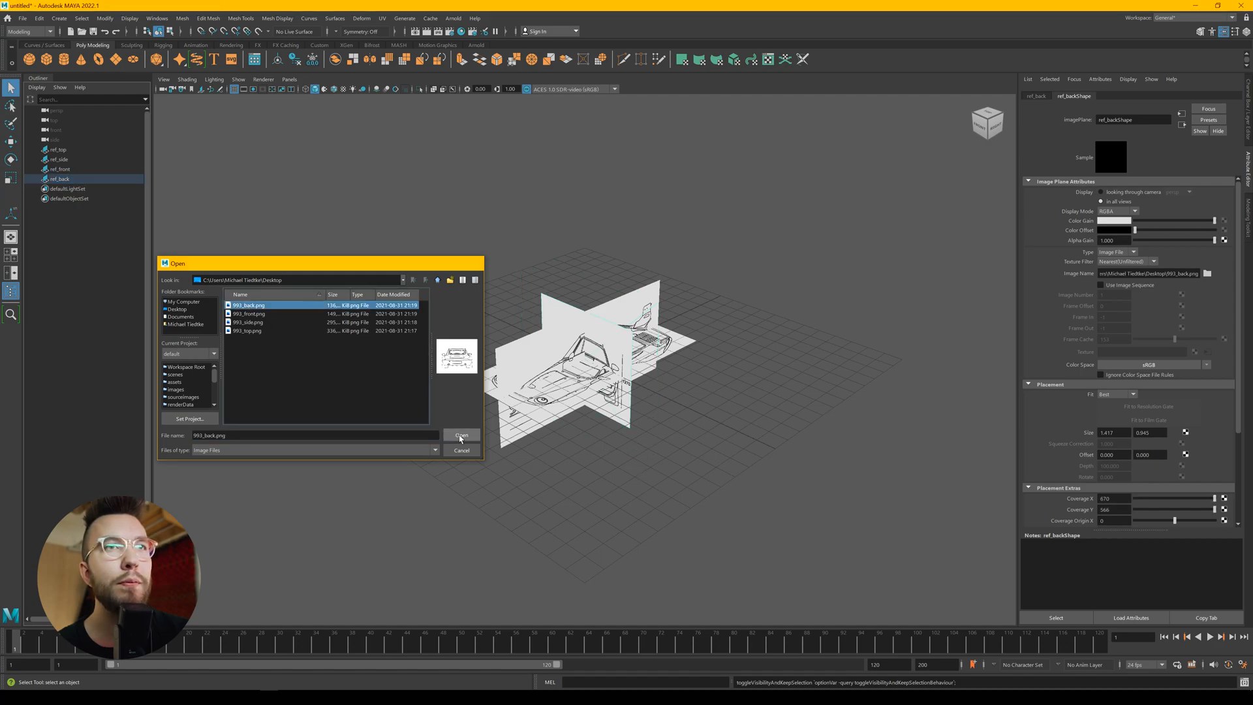
{"action": "left_click", "coordinate": [461, 435]}
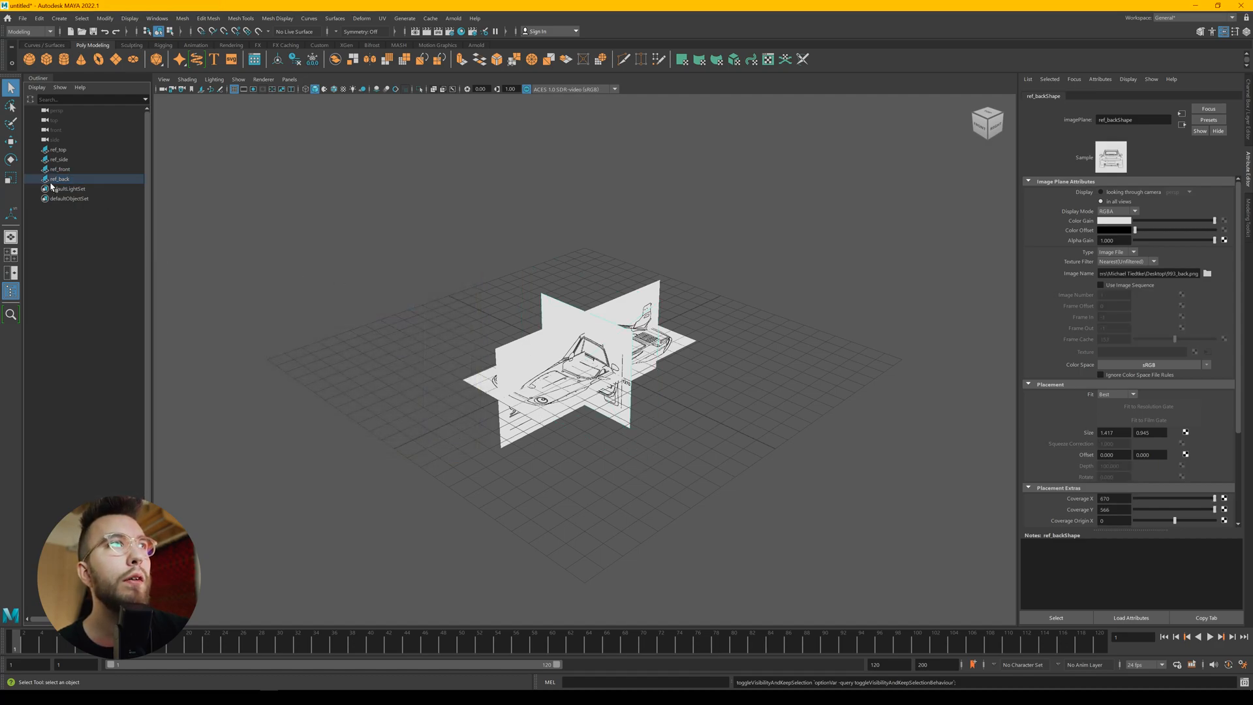
{"action": "left_click", "coordinate": [61, 179]}
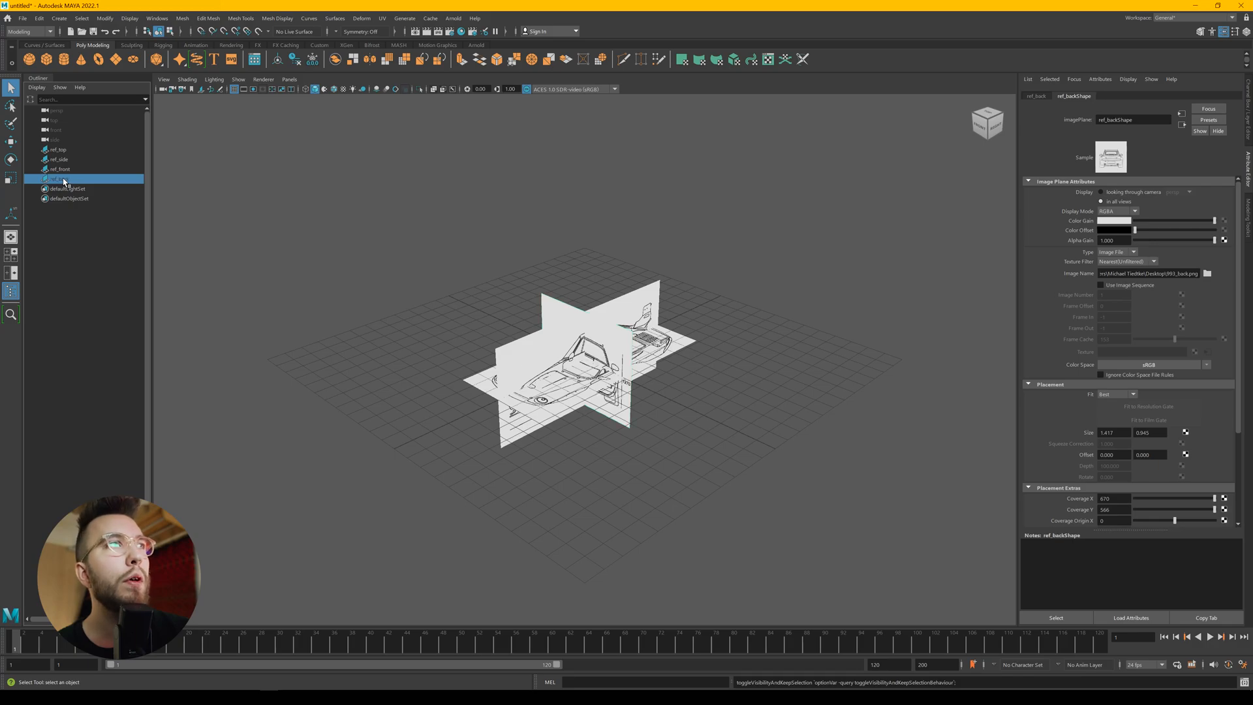
{"action": "left_click", "coordinate": [57, 148]}
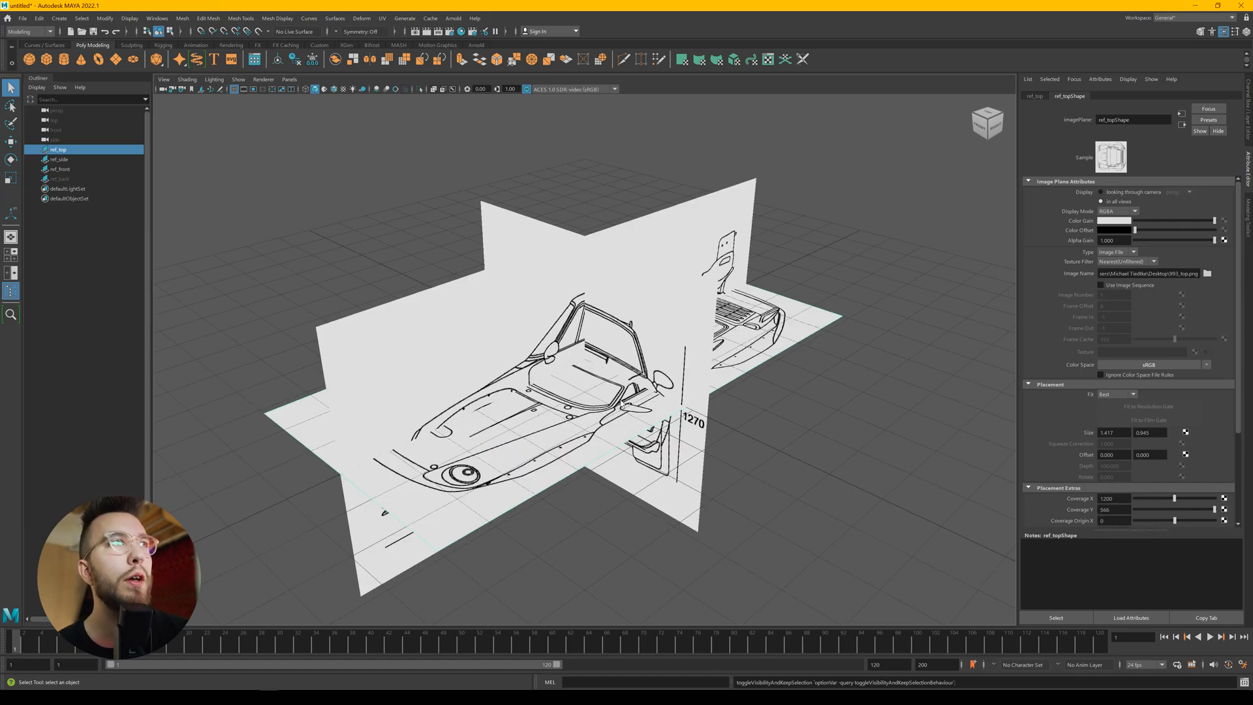
Move ref_top, ref_side and ref_front apart around the origin, then pick ref_back for placing
{"action": "left_click", "coordinate": [58, 159]}
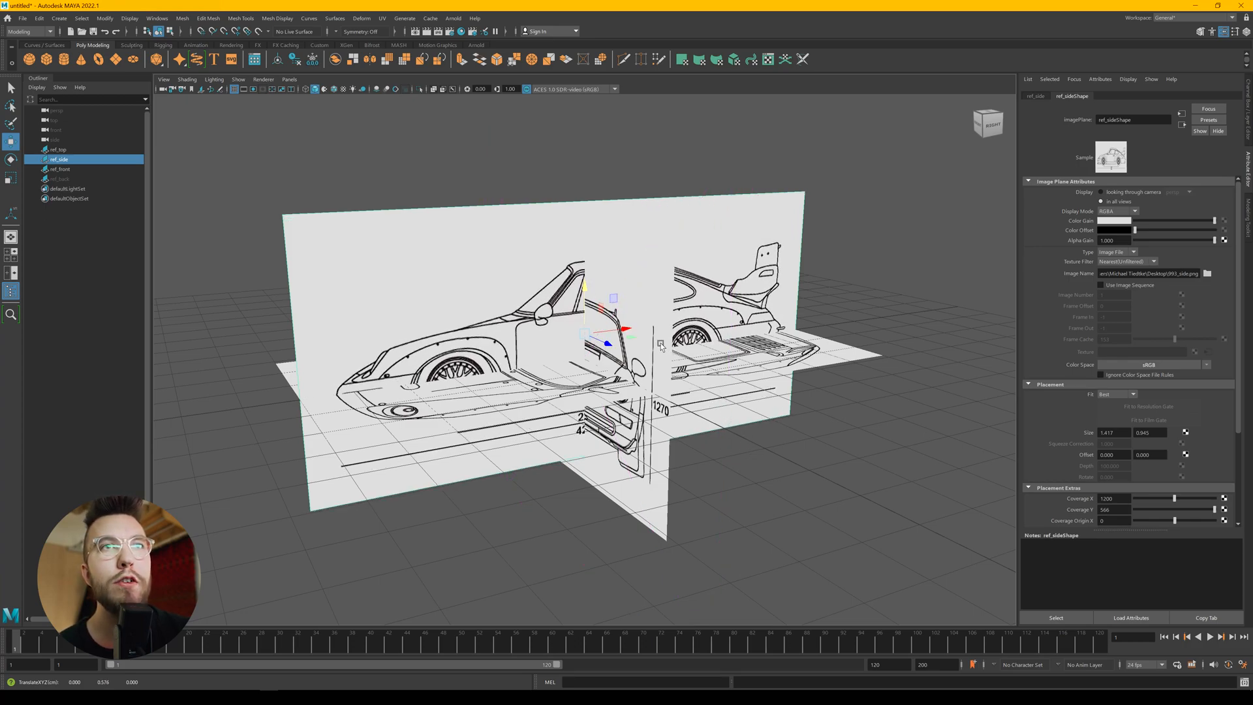
{"action": "left_click", "coordinate": [60, 169]}
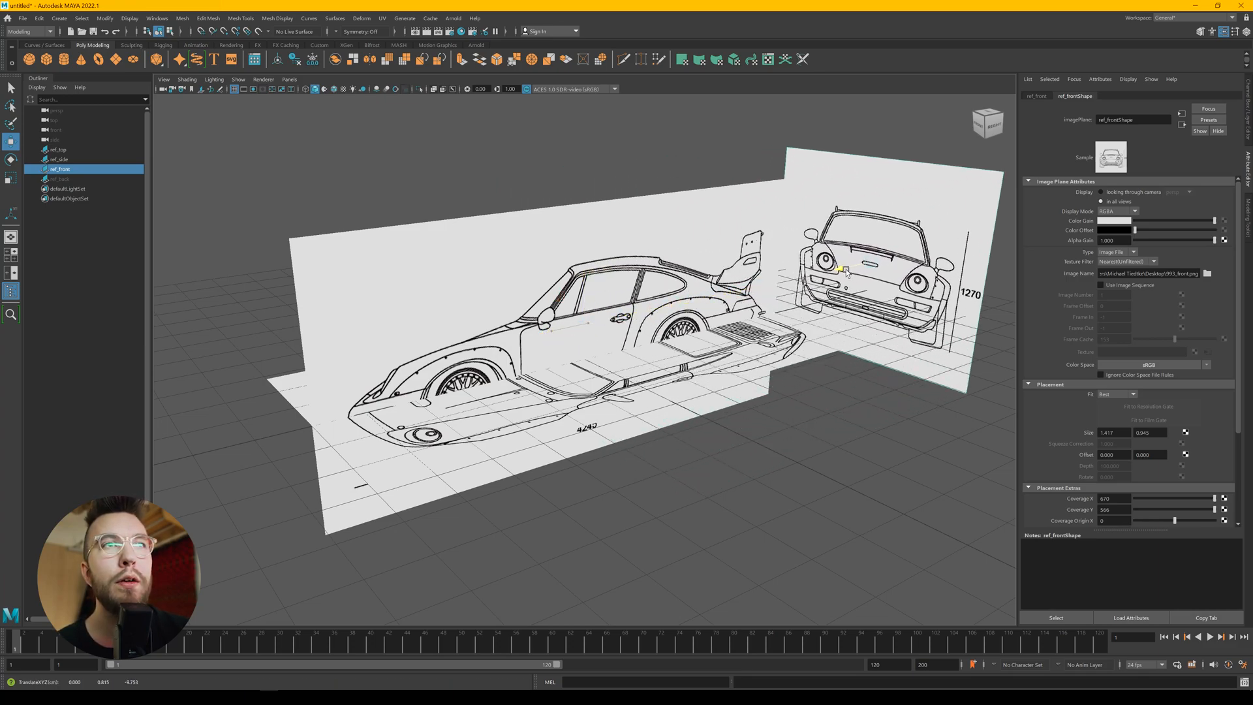
{"action": "left_click", "coordinate": [58, 160]}
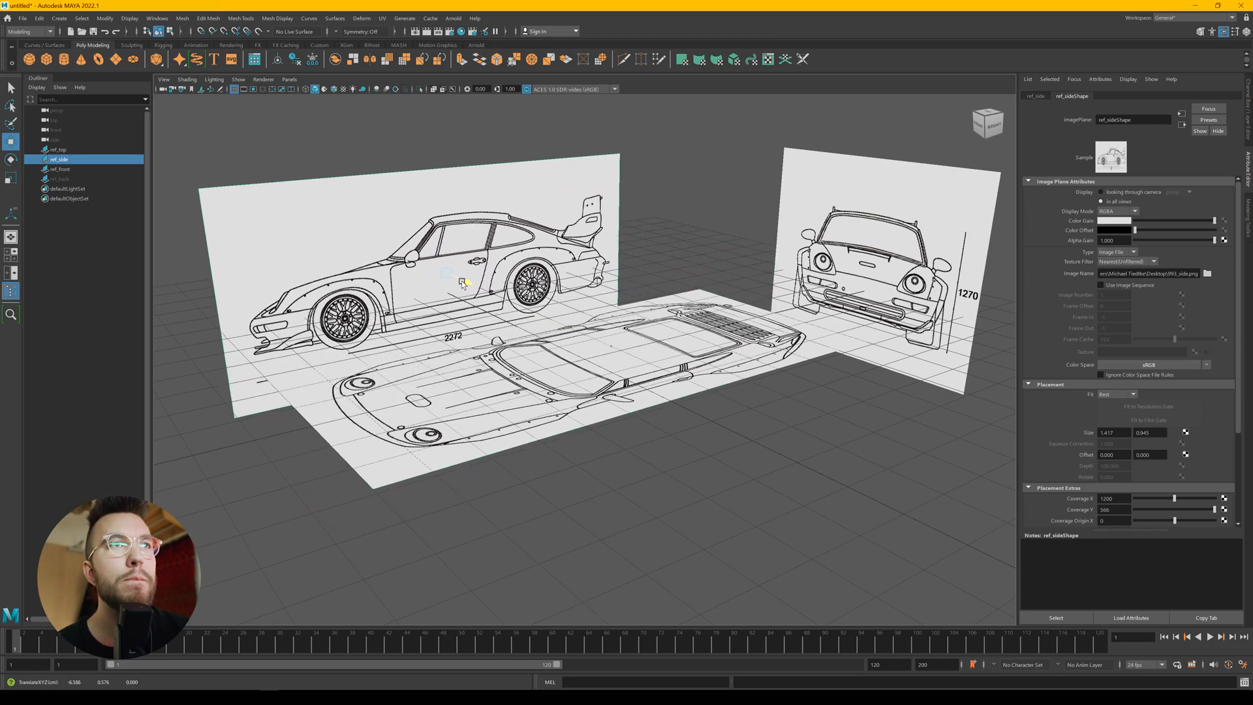
{"action": "left_click", "coordinate": [61, 179]}
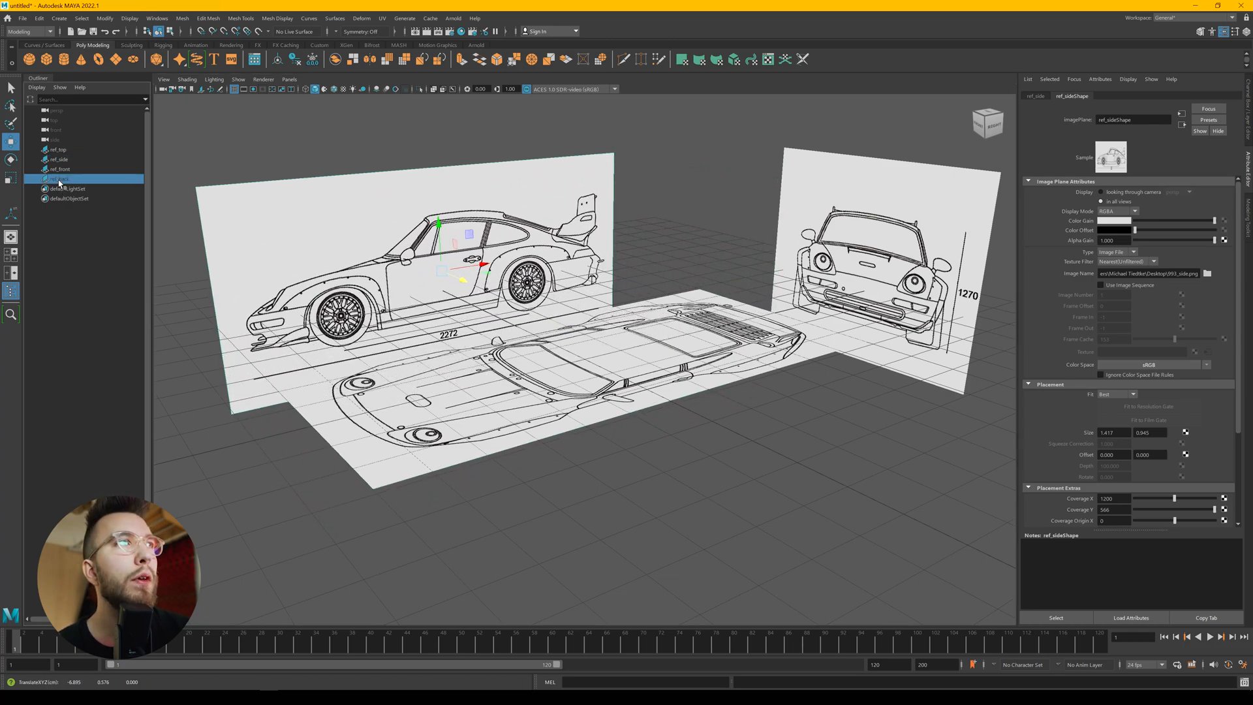
{"action": "left_click", "coordinate": [61, 179]}
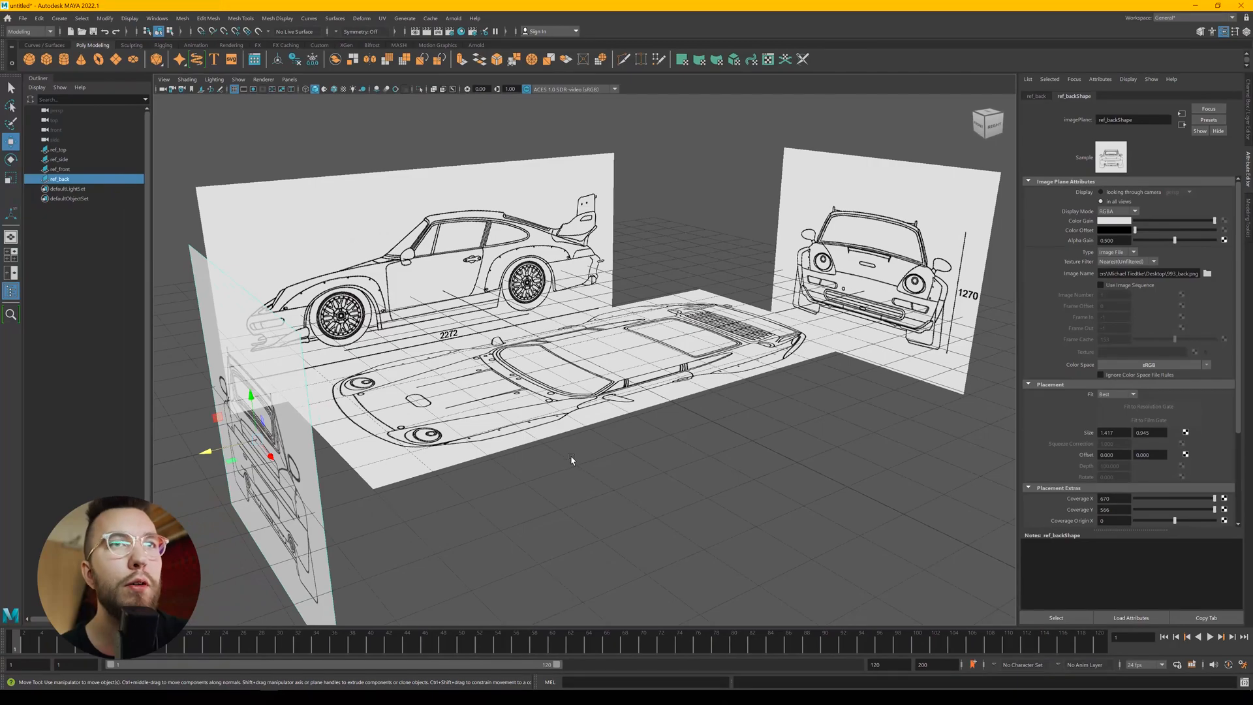
Set ref_back's Alpha Gain to 0.5 and move it behind the car's tail, checked in the front view
{"action": "key", "text": "space"}
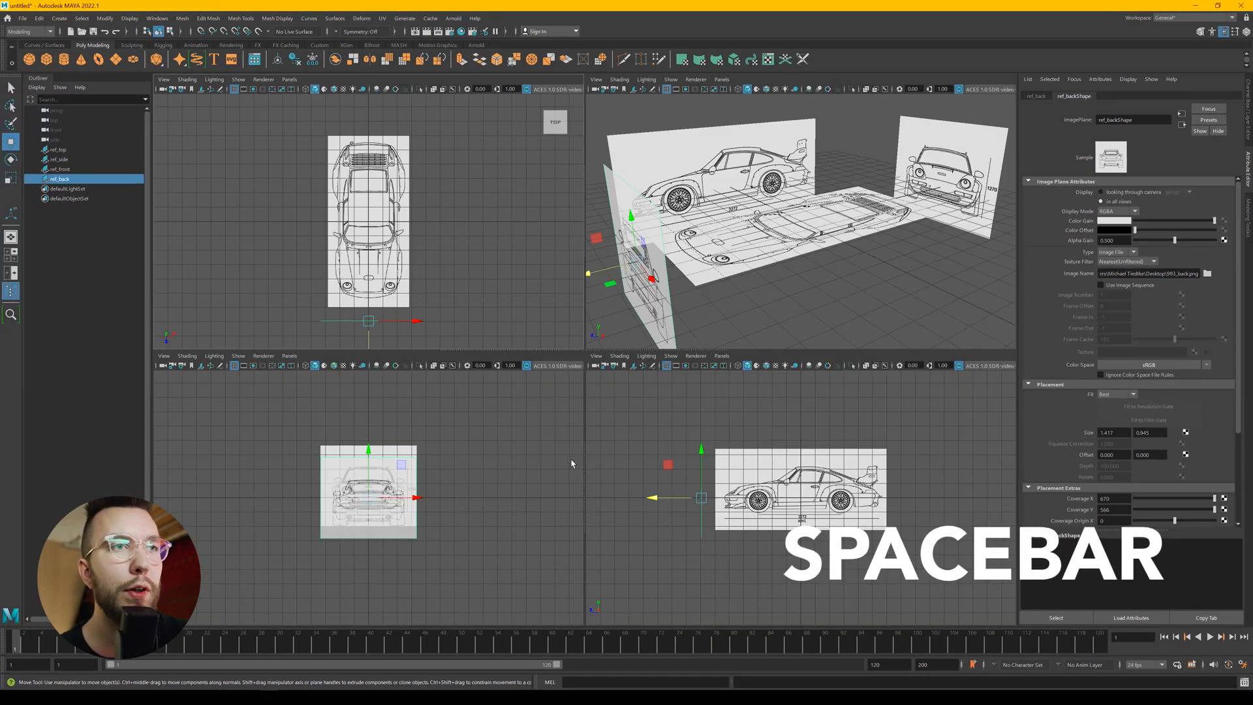
{"action": "key", "text": "space"}
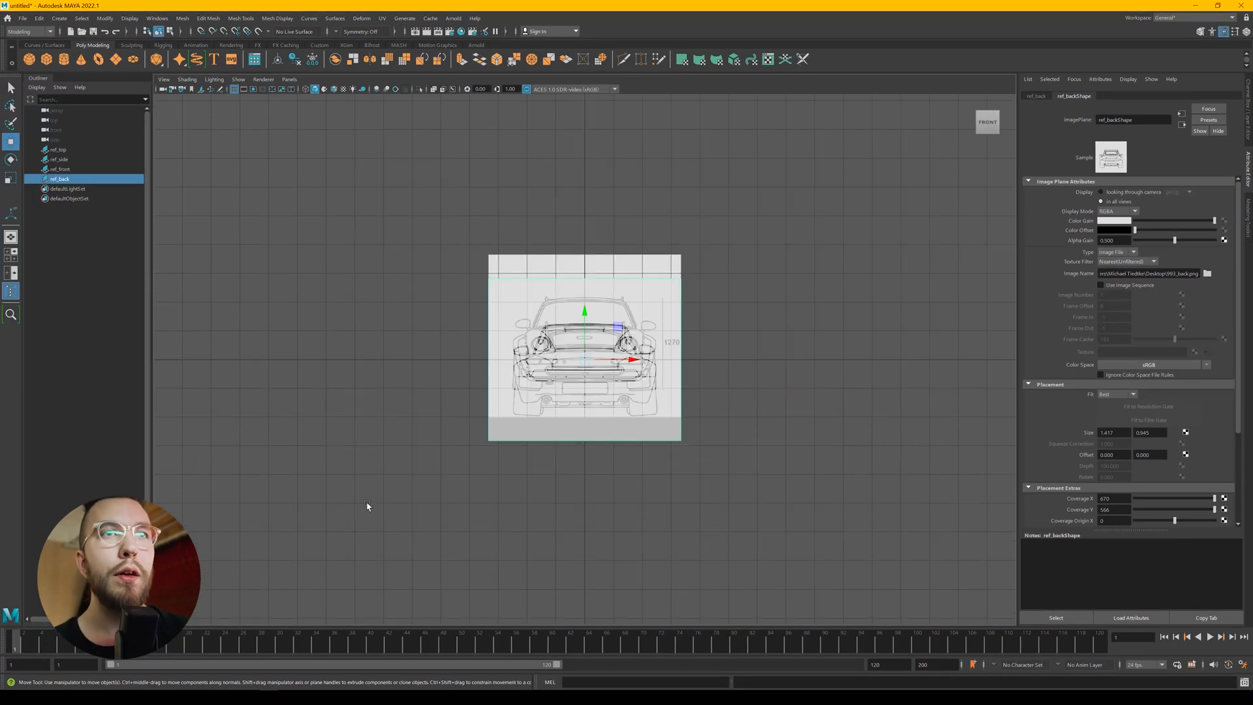
{"action": "mouse_move", "coordinate": [575, 392]}
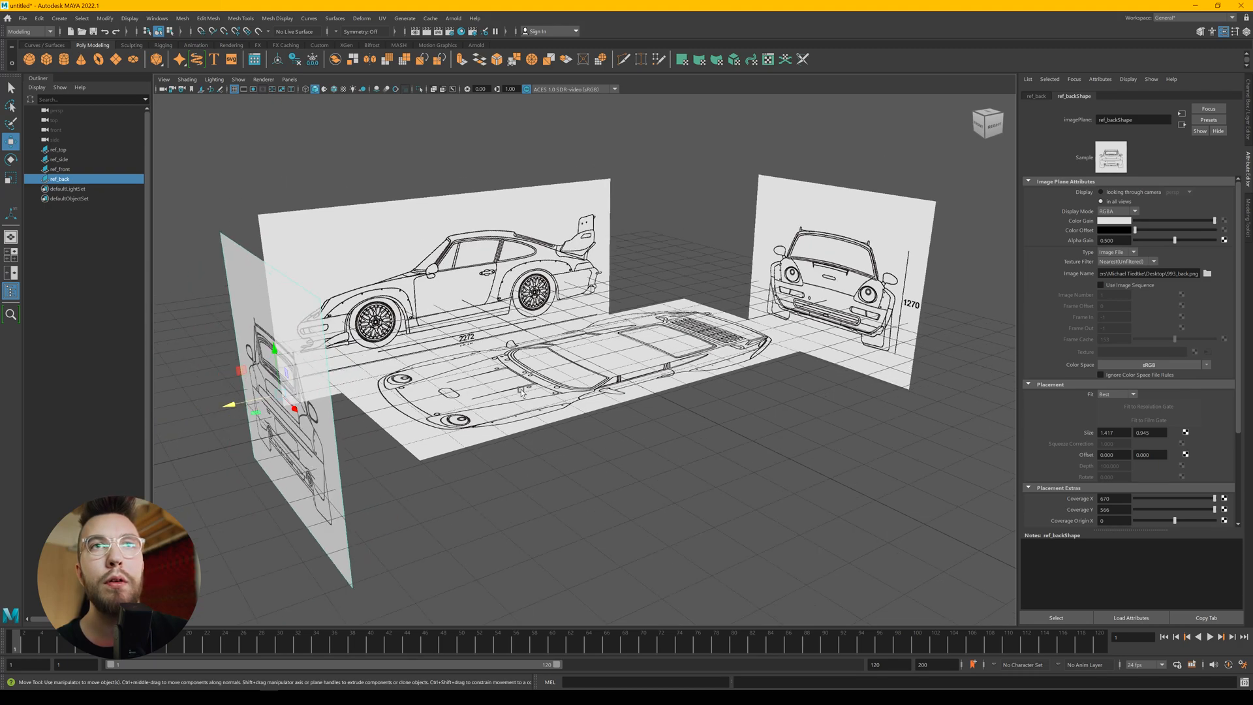
Set Alpha Gain to 0.5 on ref_top and ref_front to match the rear plane
{"action": "left_click", "coordinate": [62, 168]}
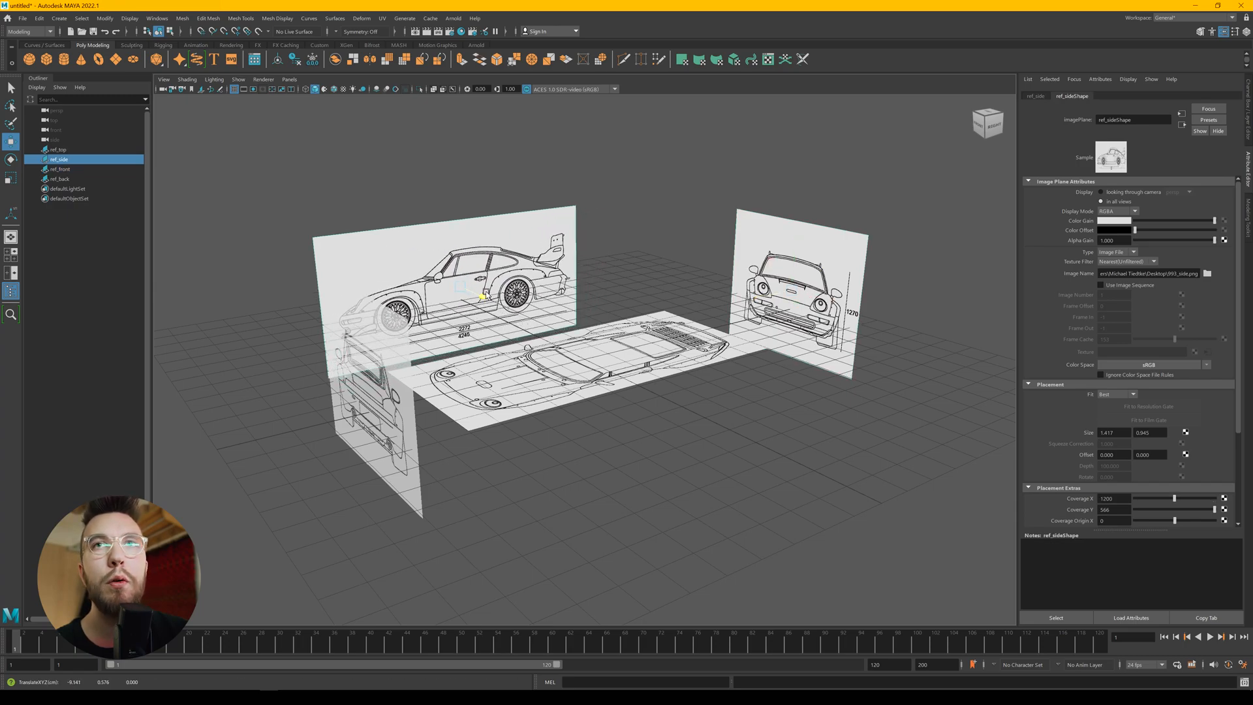
{"action": "left_click", "coordinate": [56, 149]}
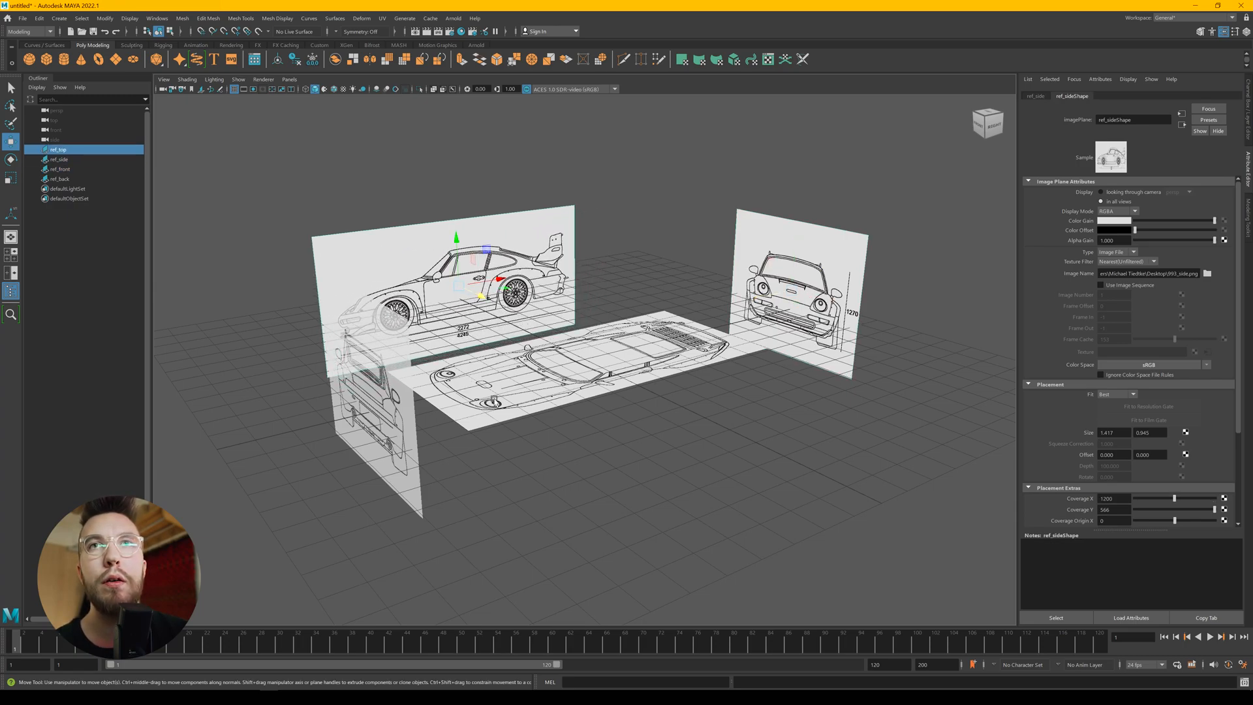
{"action": "left_click", "coordinate": [600, 372]}
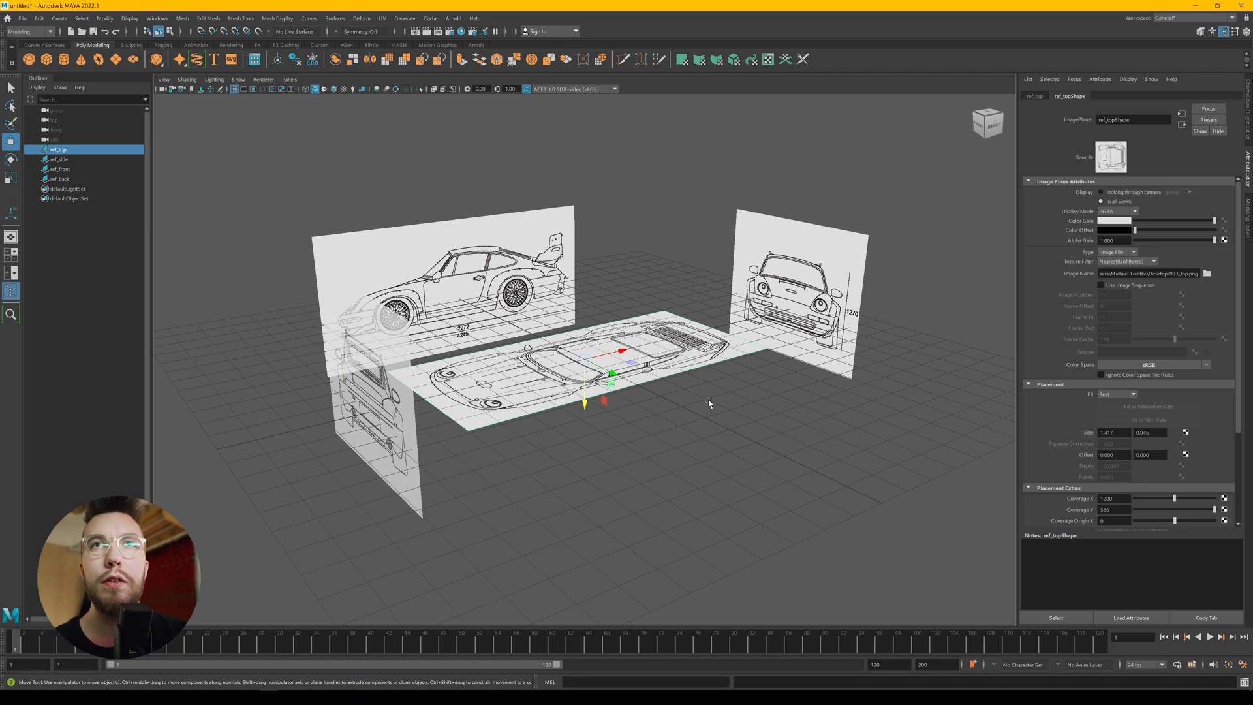
{"action": "triple_click", "coordinate": [1134, 240]}
{"action": "type", "text": "0.500"}
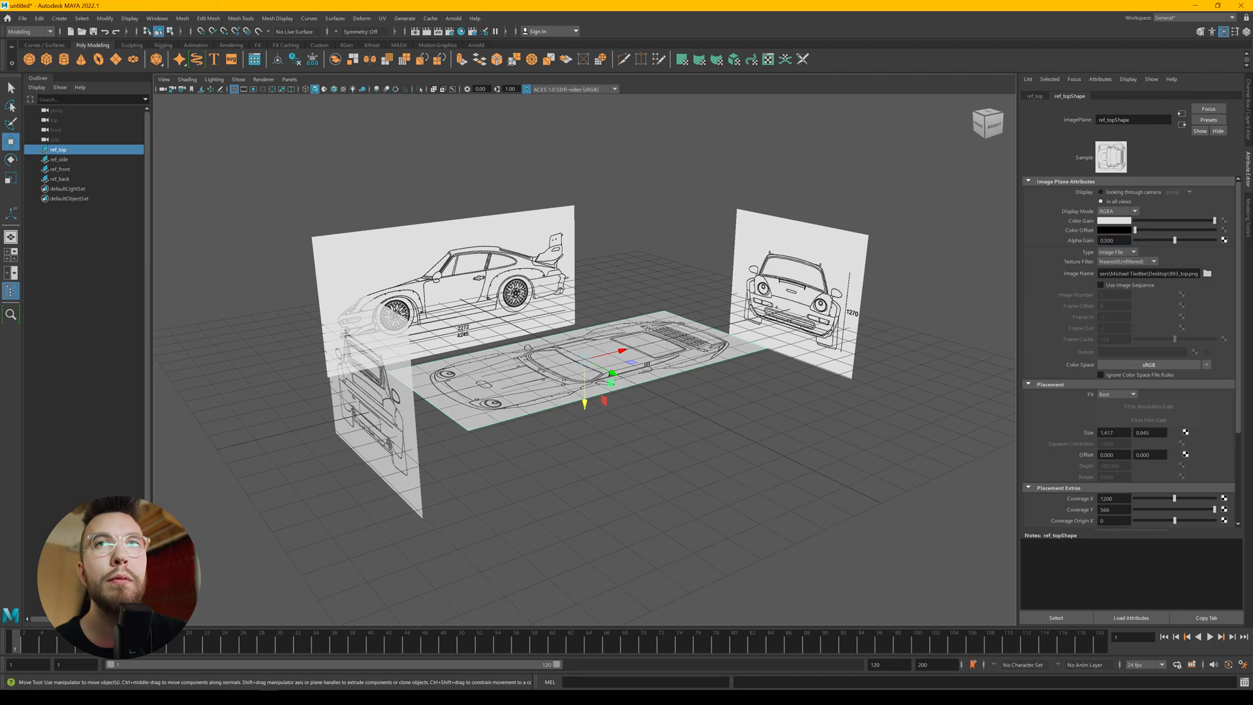
{"action": "left_click", "coordinate": [60, 168]}
{"action": "type", "text": "0.5"}
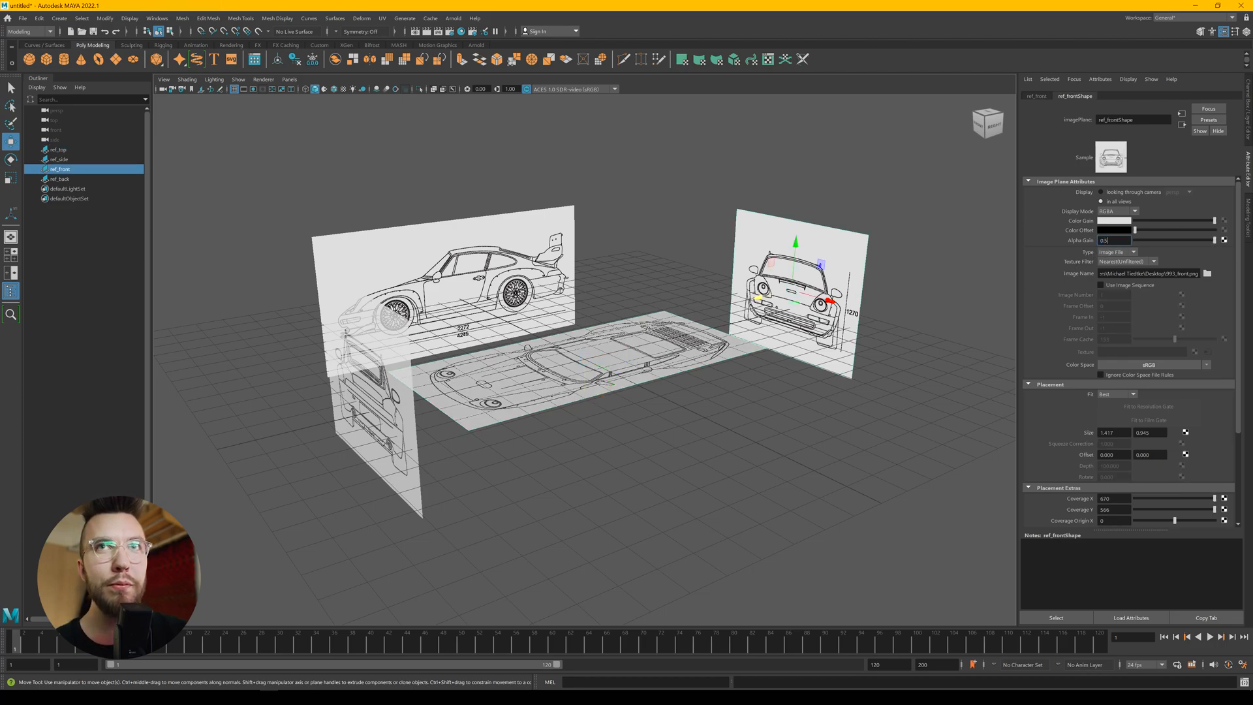
{"action": "left_click", "coordinate": [60, 159]}
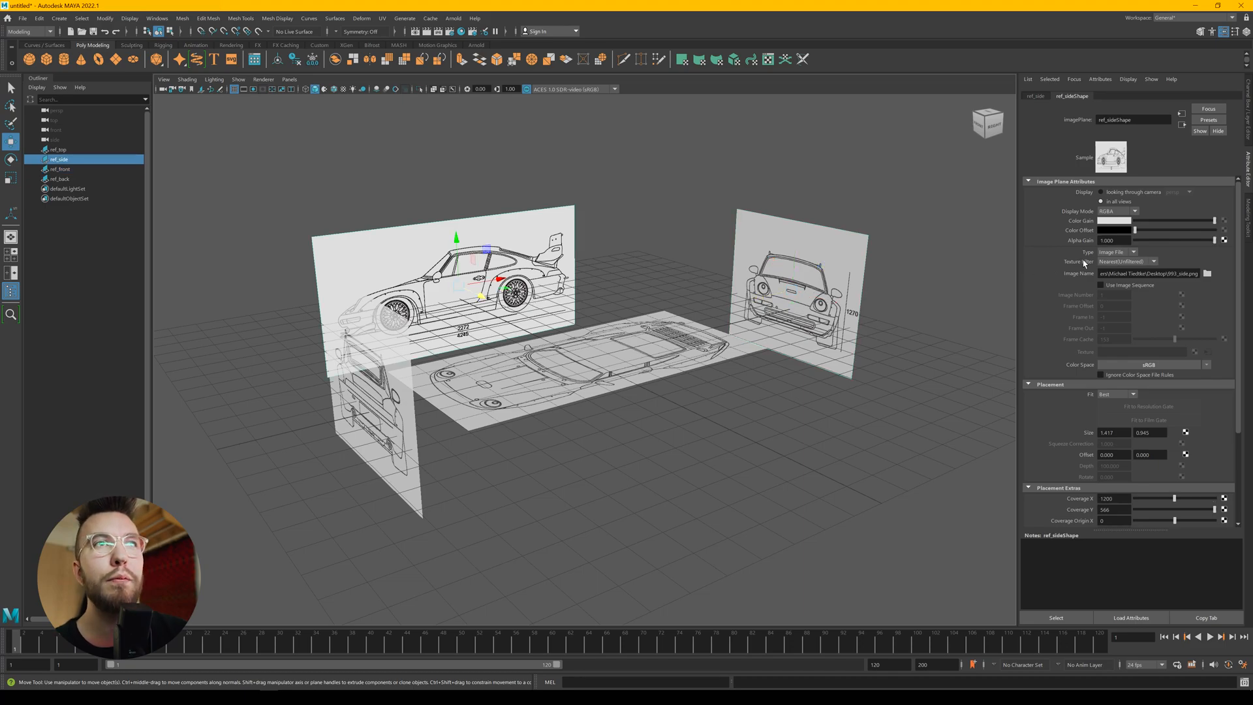